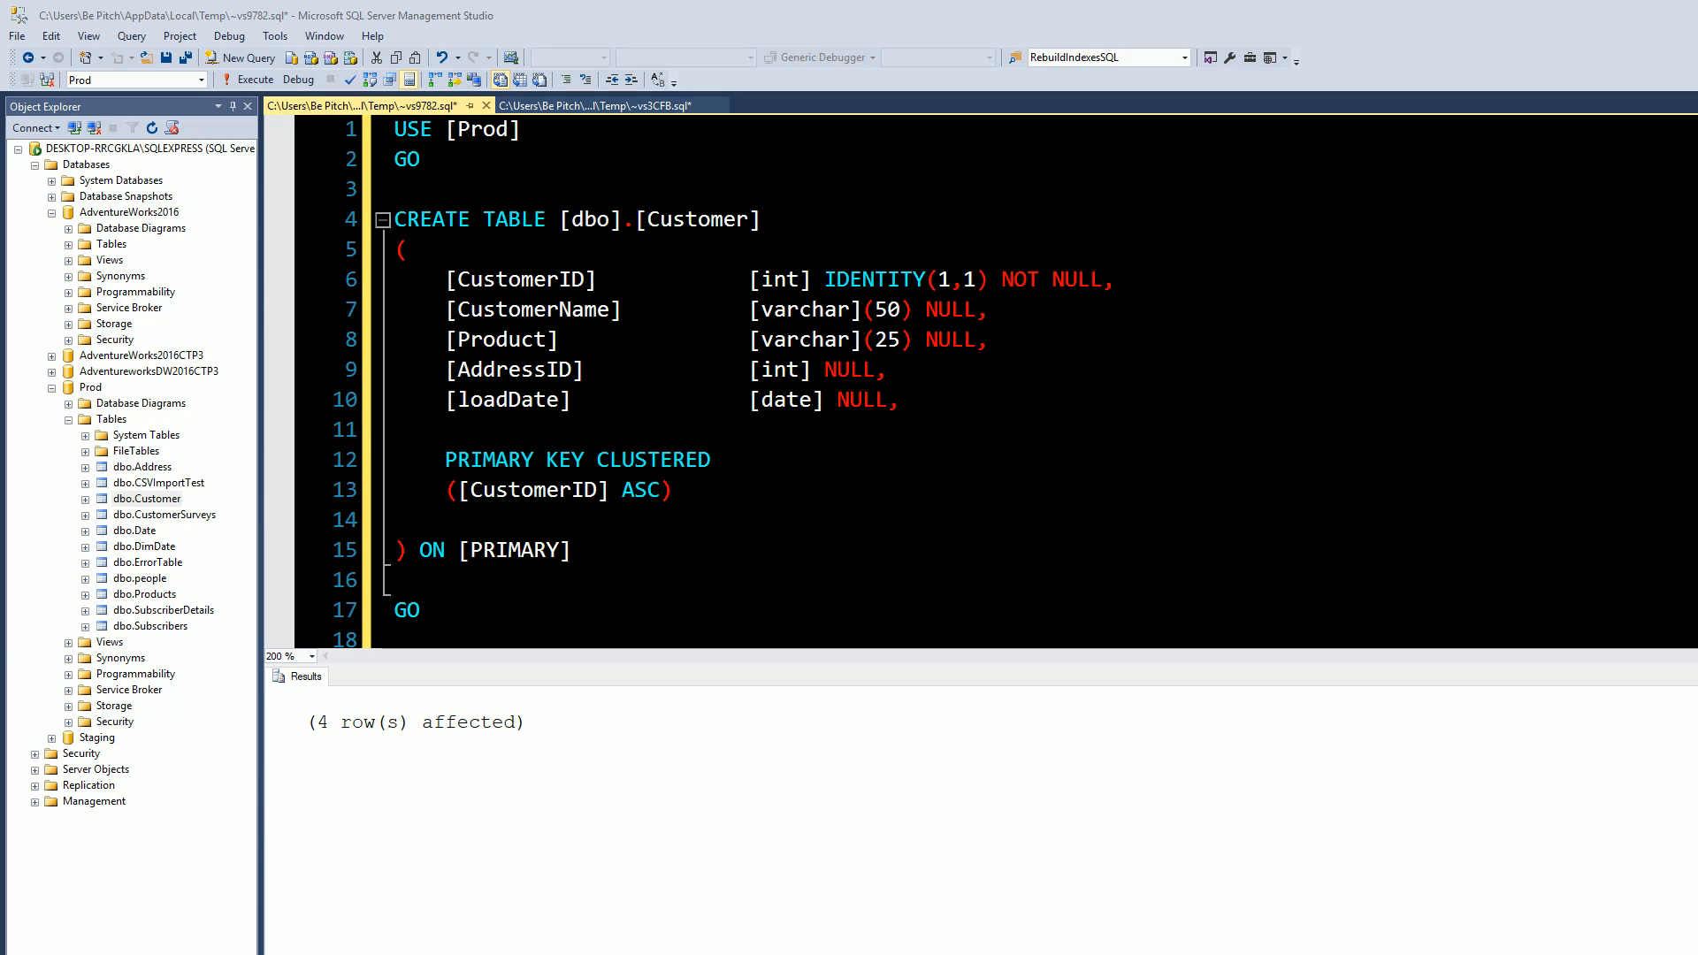
pyautogui.moveTo(491, 744)
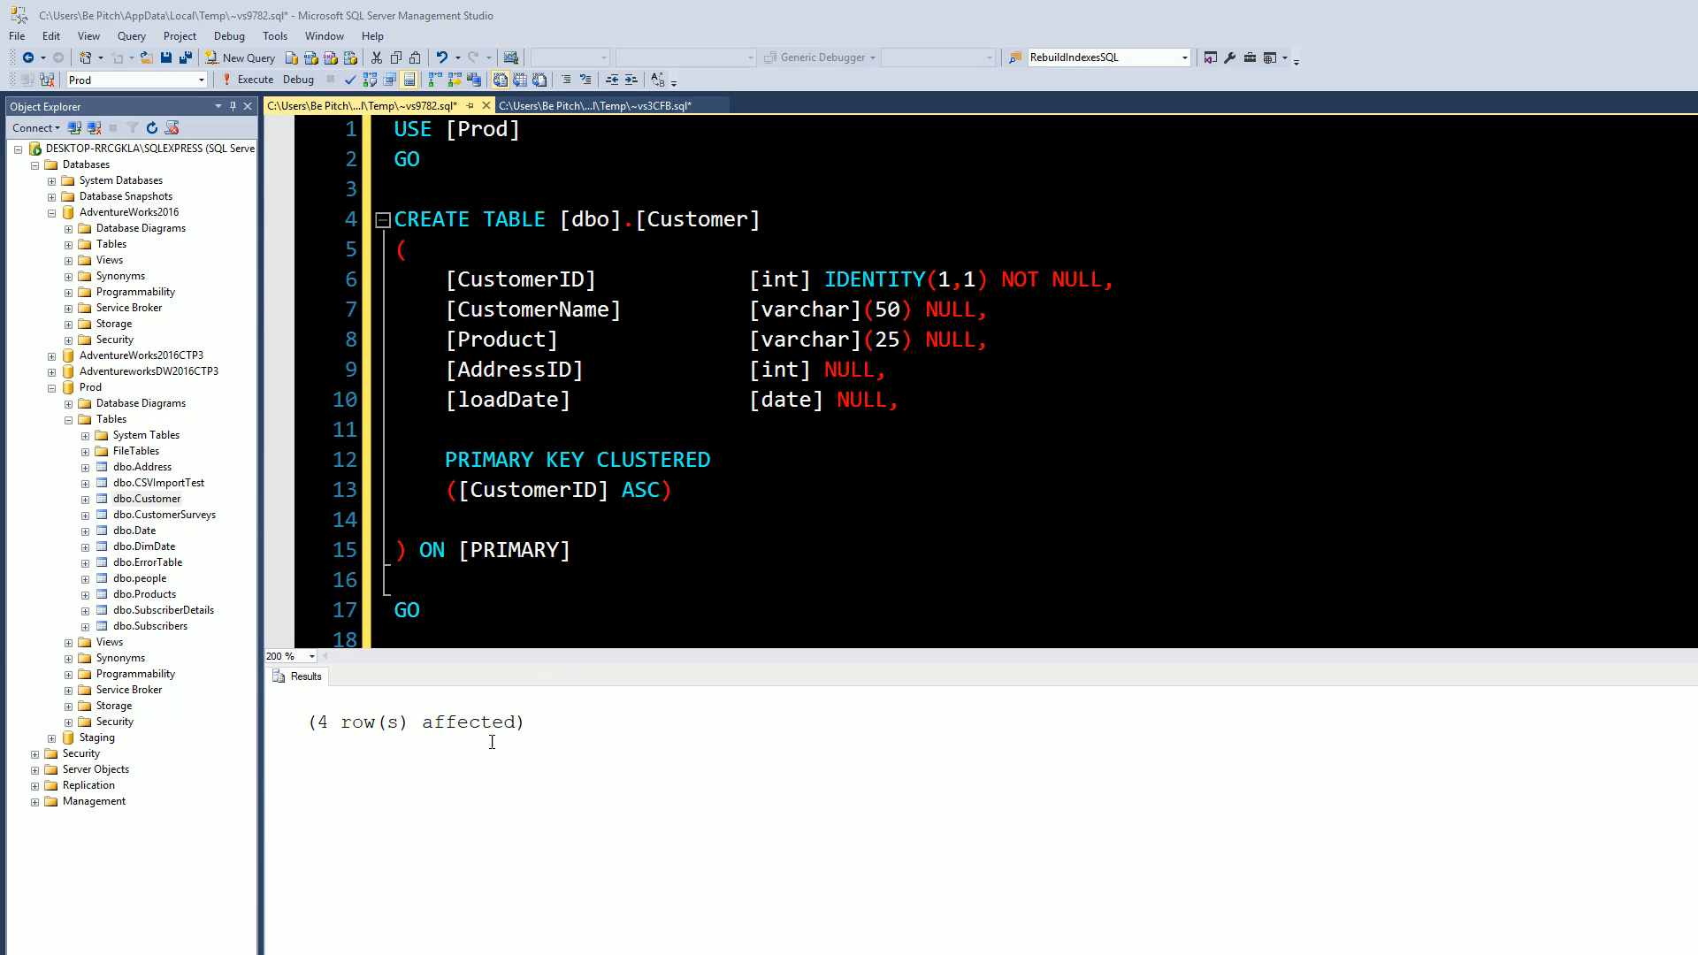
pyautogui.moveTo(517, 752)
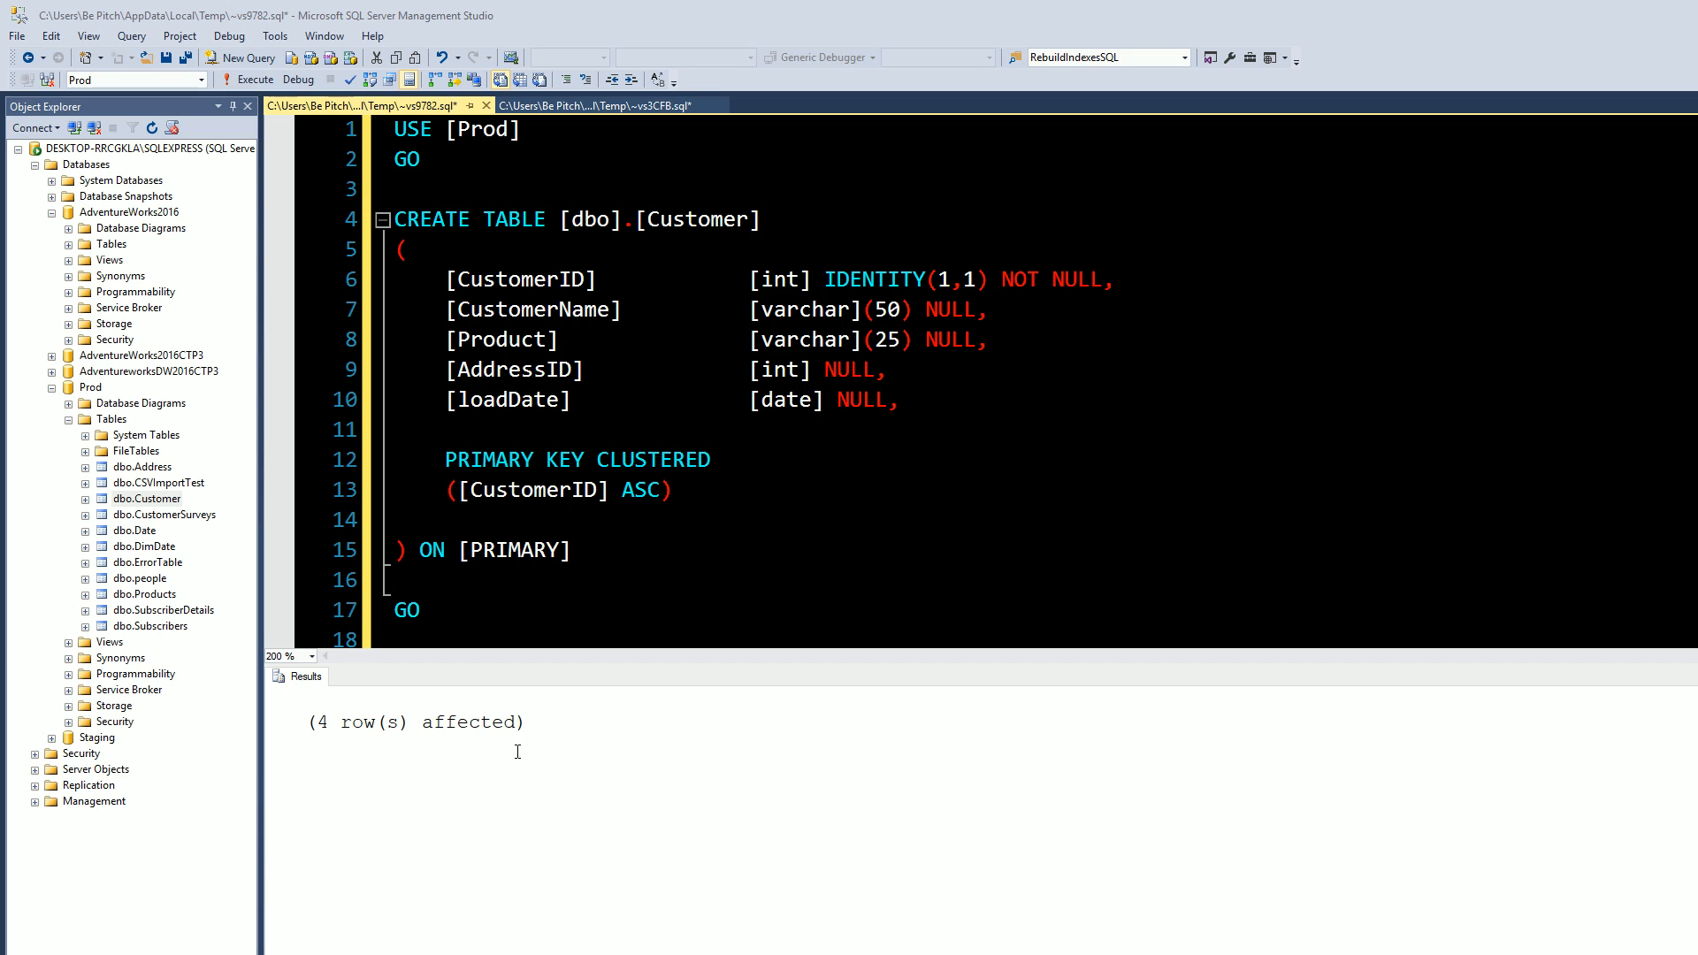
pyautogui.moveTo(493, 680)
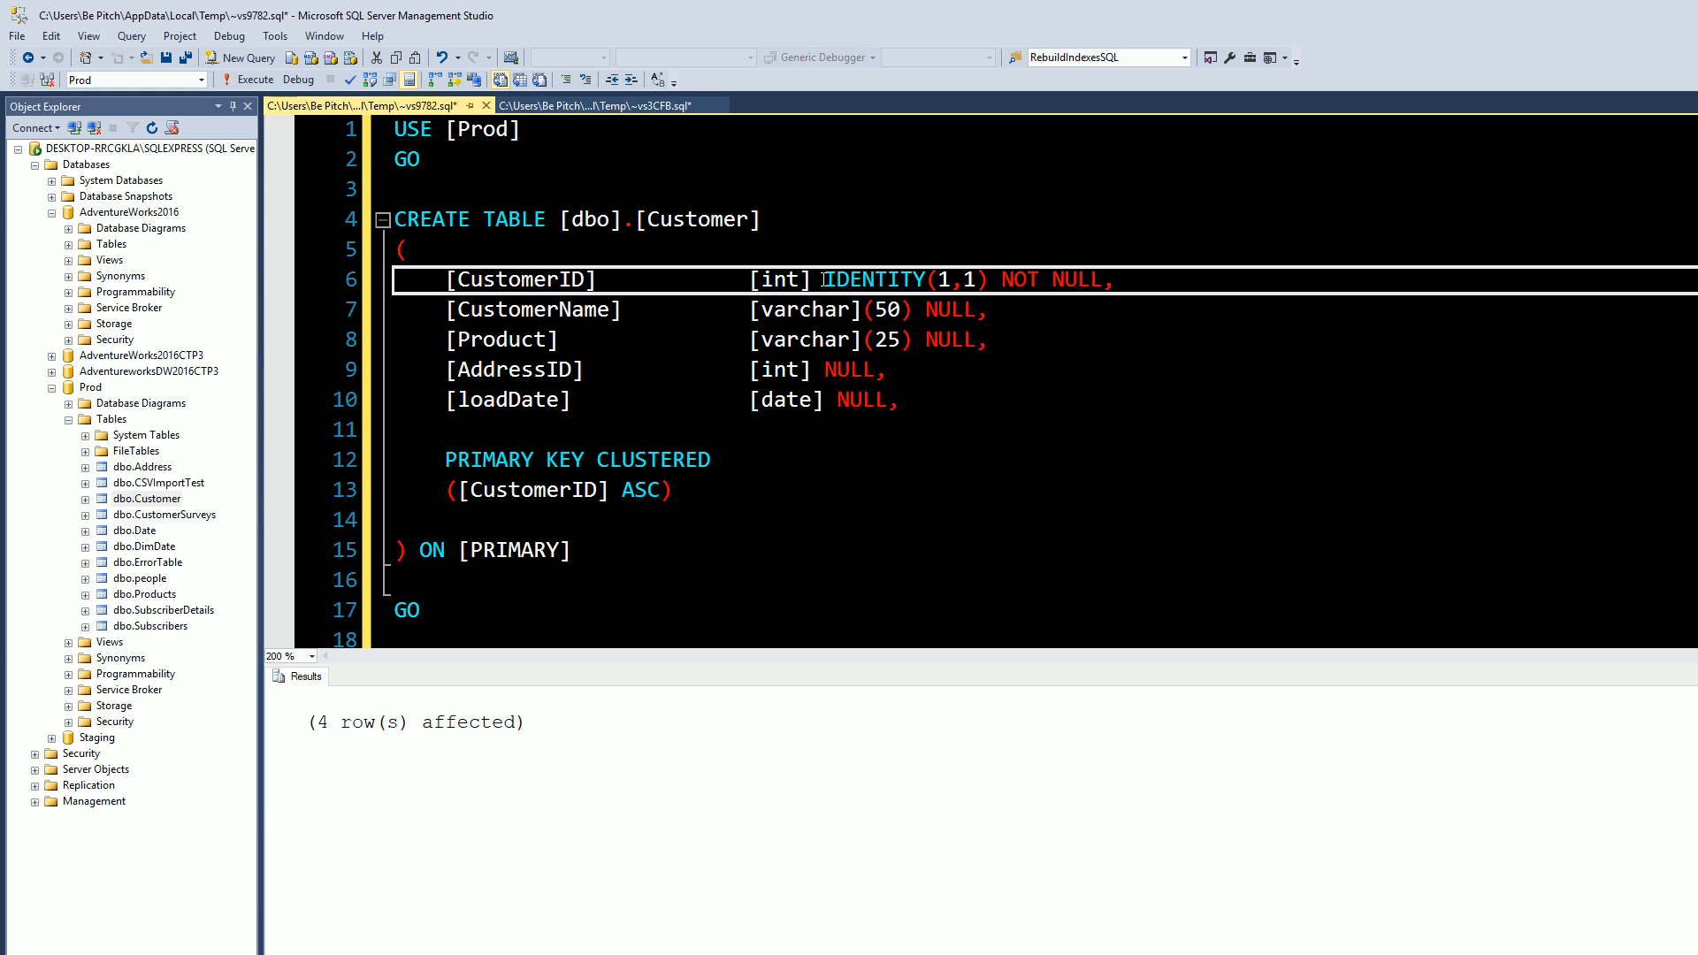
# Highlight the column definitions and PRIMARY KEY clause, then select the whole CREATE TABLE script.
pyautogui.moveTo(821, 279); pyautogui.dragTo(988, 279)
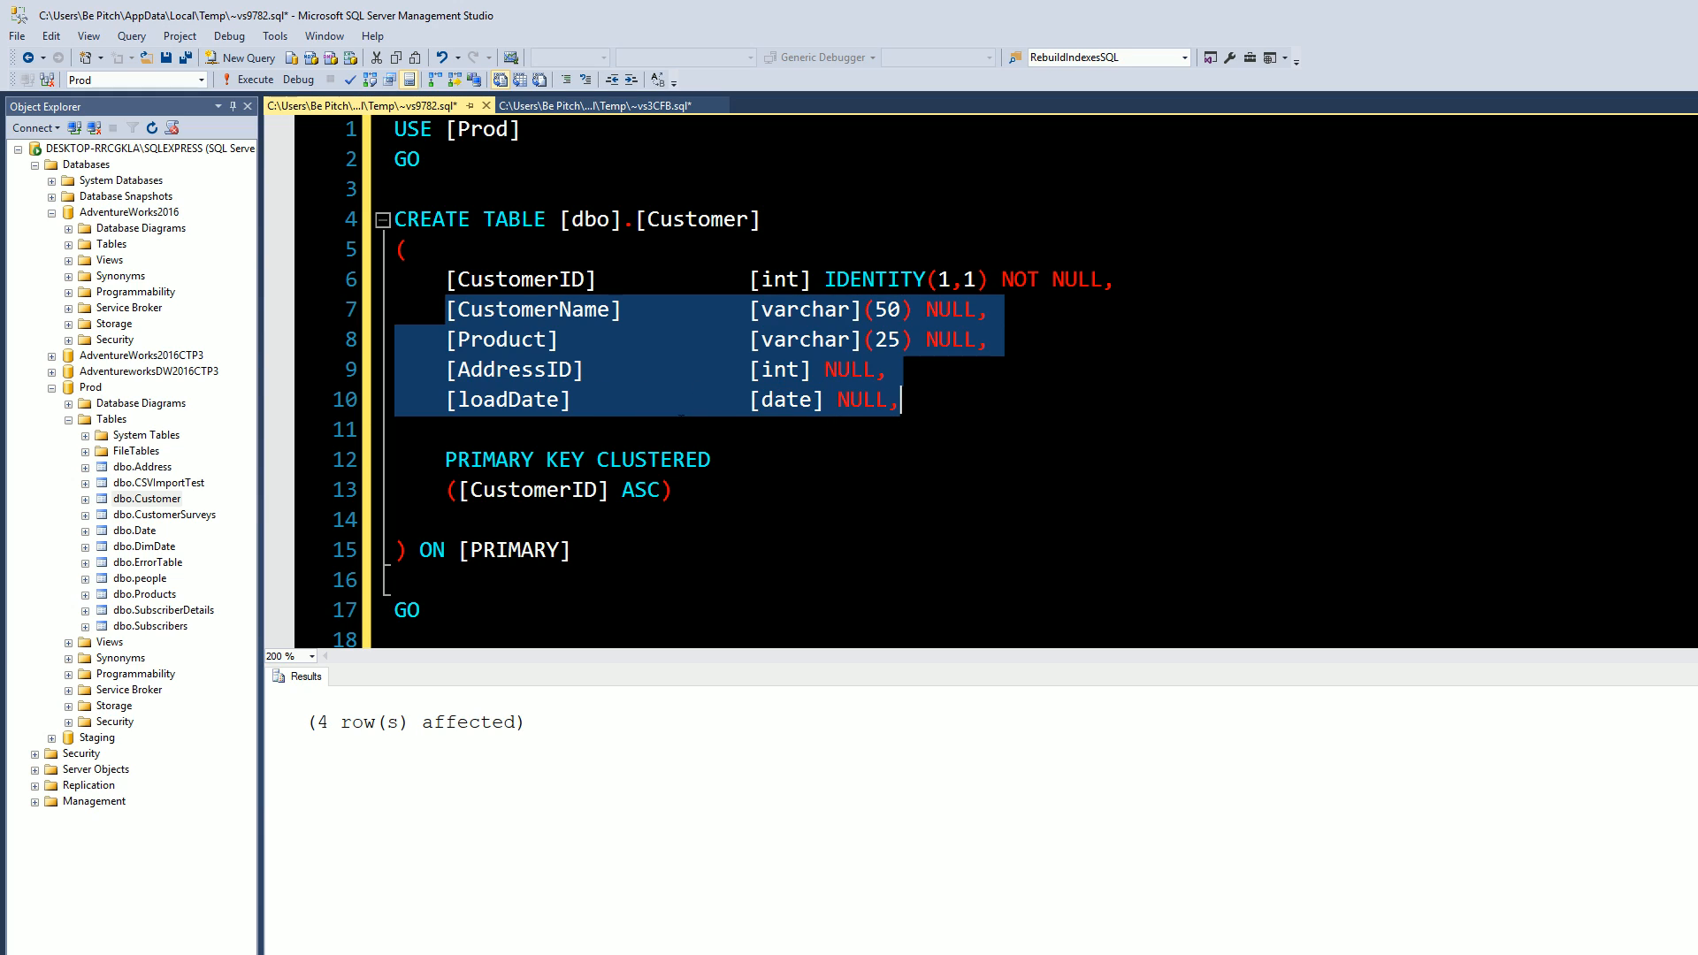
pyautogui.moveTo(524, 341)
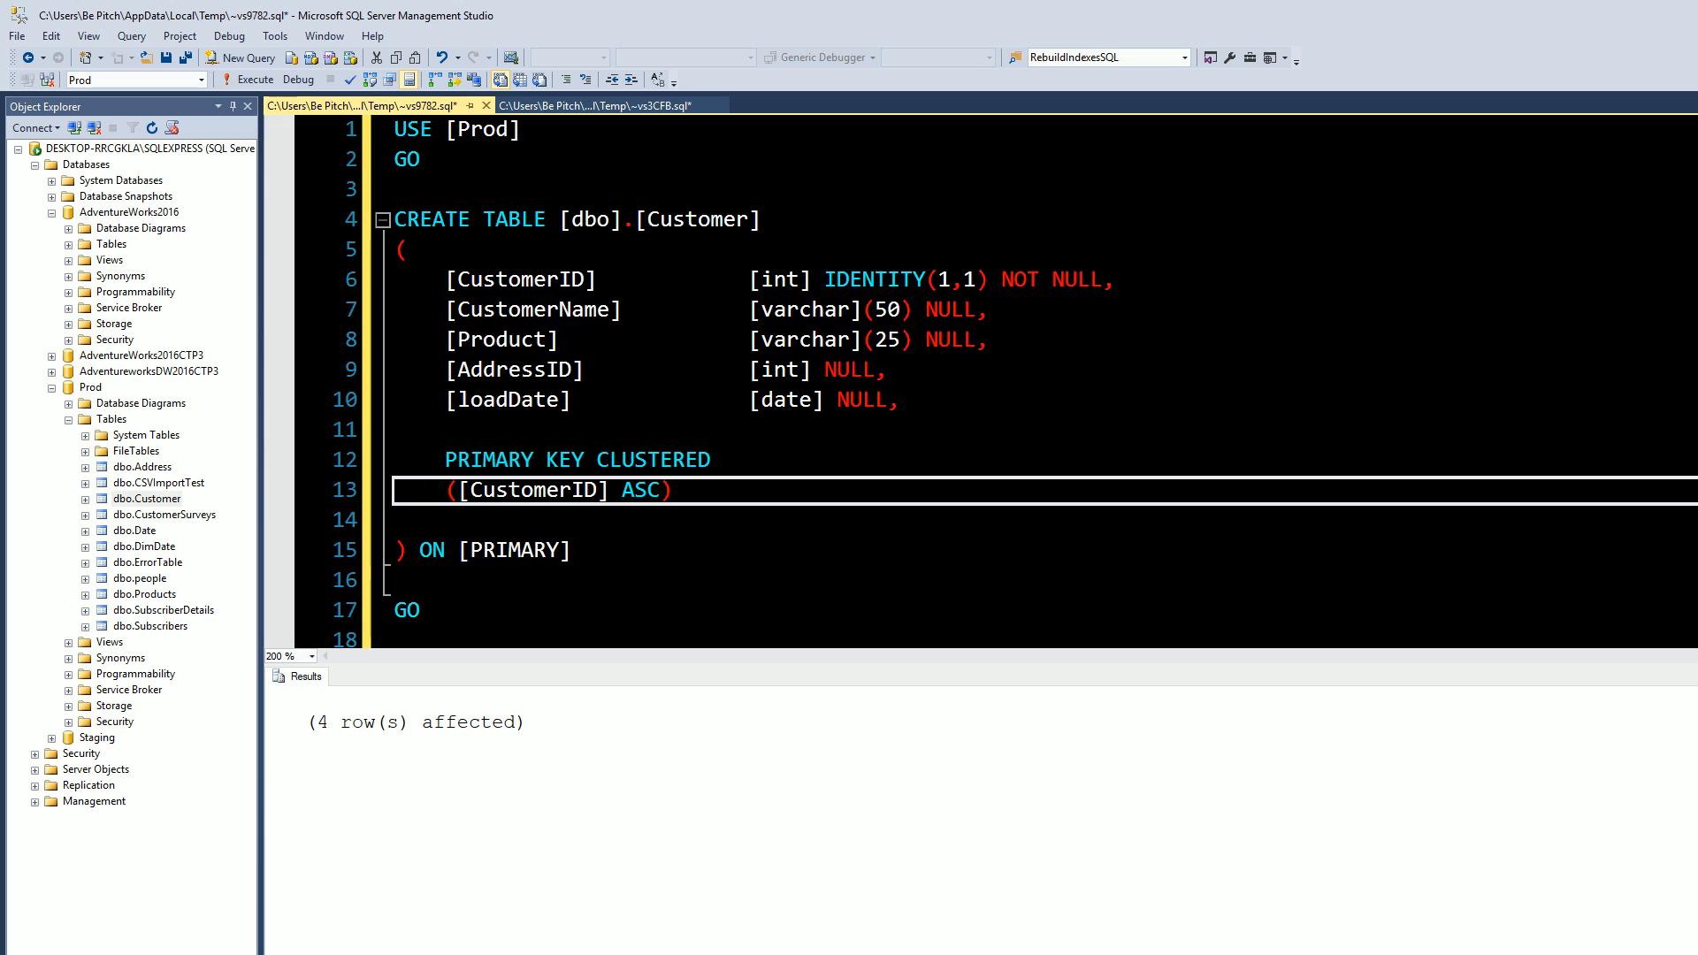
pyautogui.moveTo(444, 458); pyautogui.dragTo(671, 489)
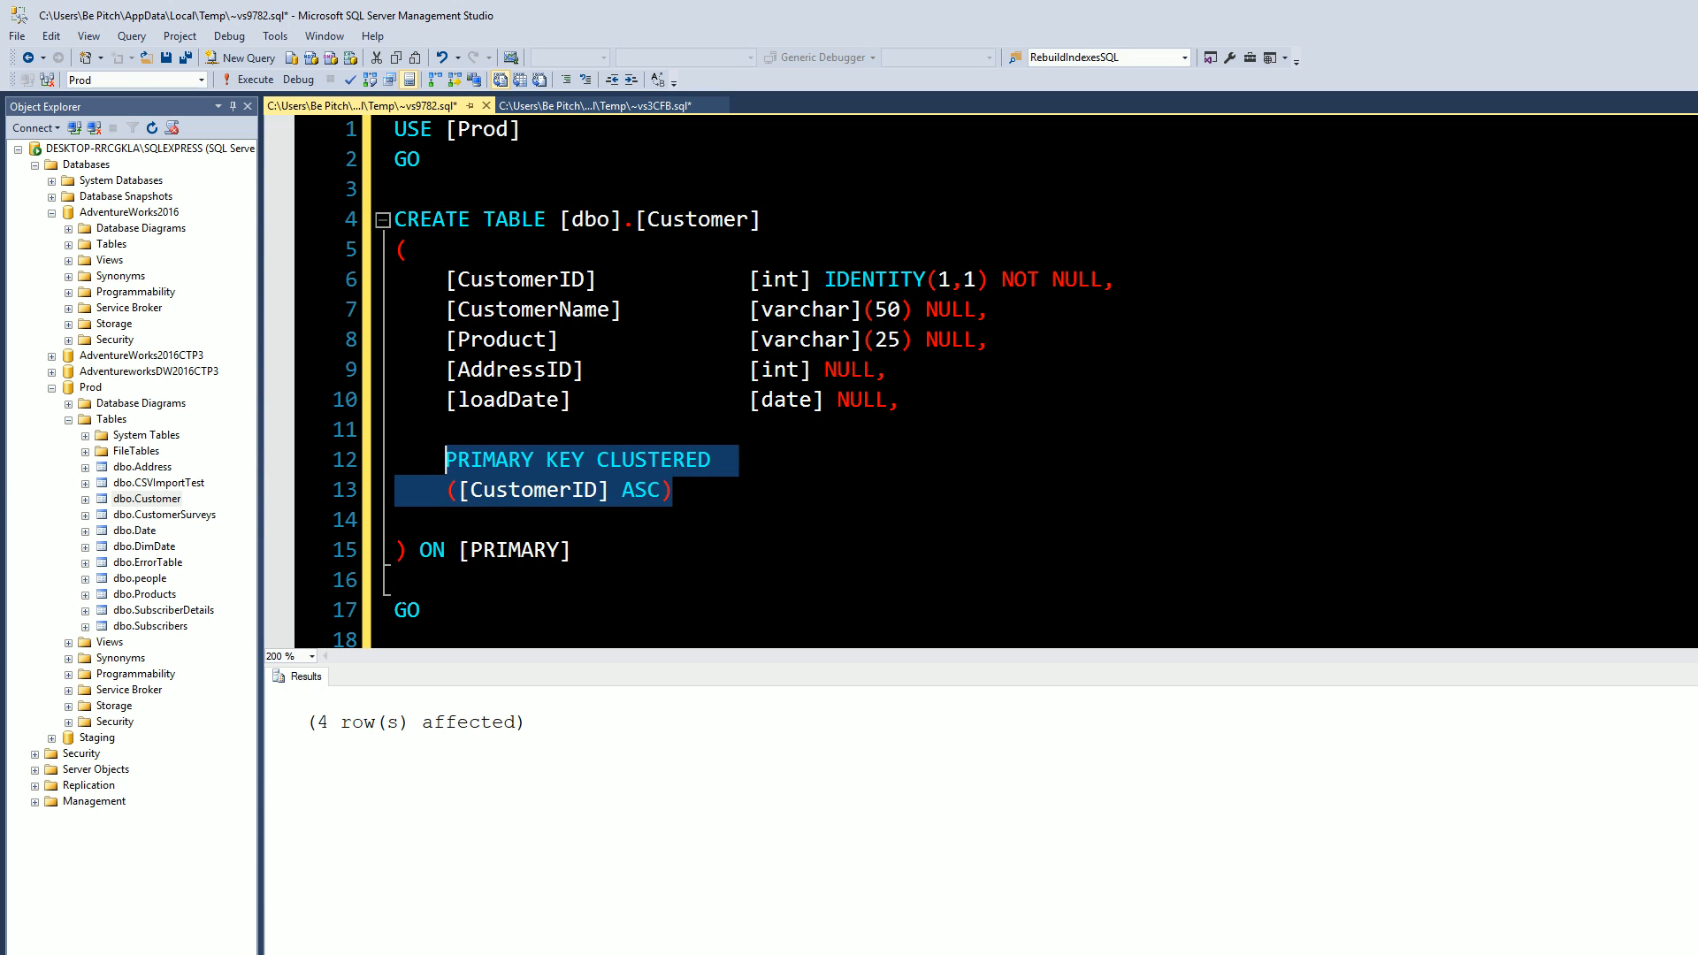
pyautogui.press('ctrl+a')
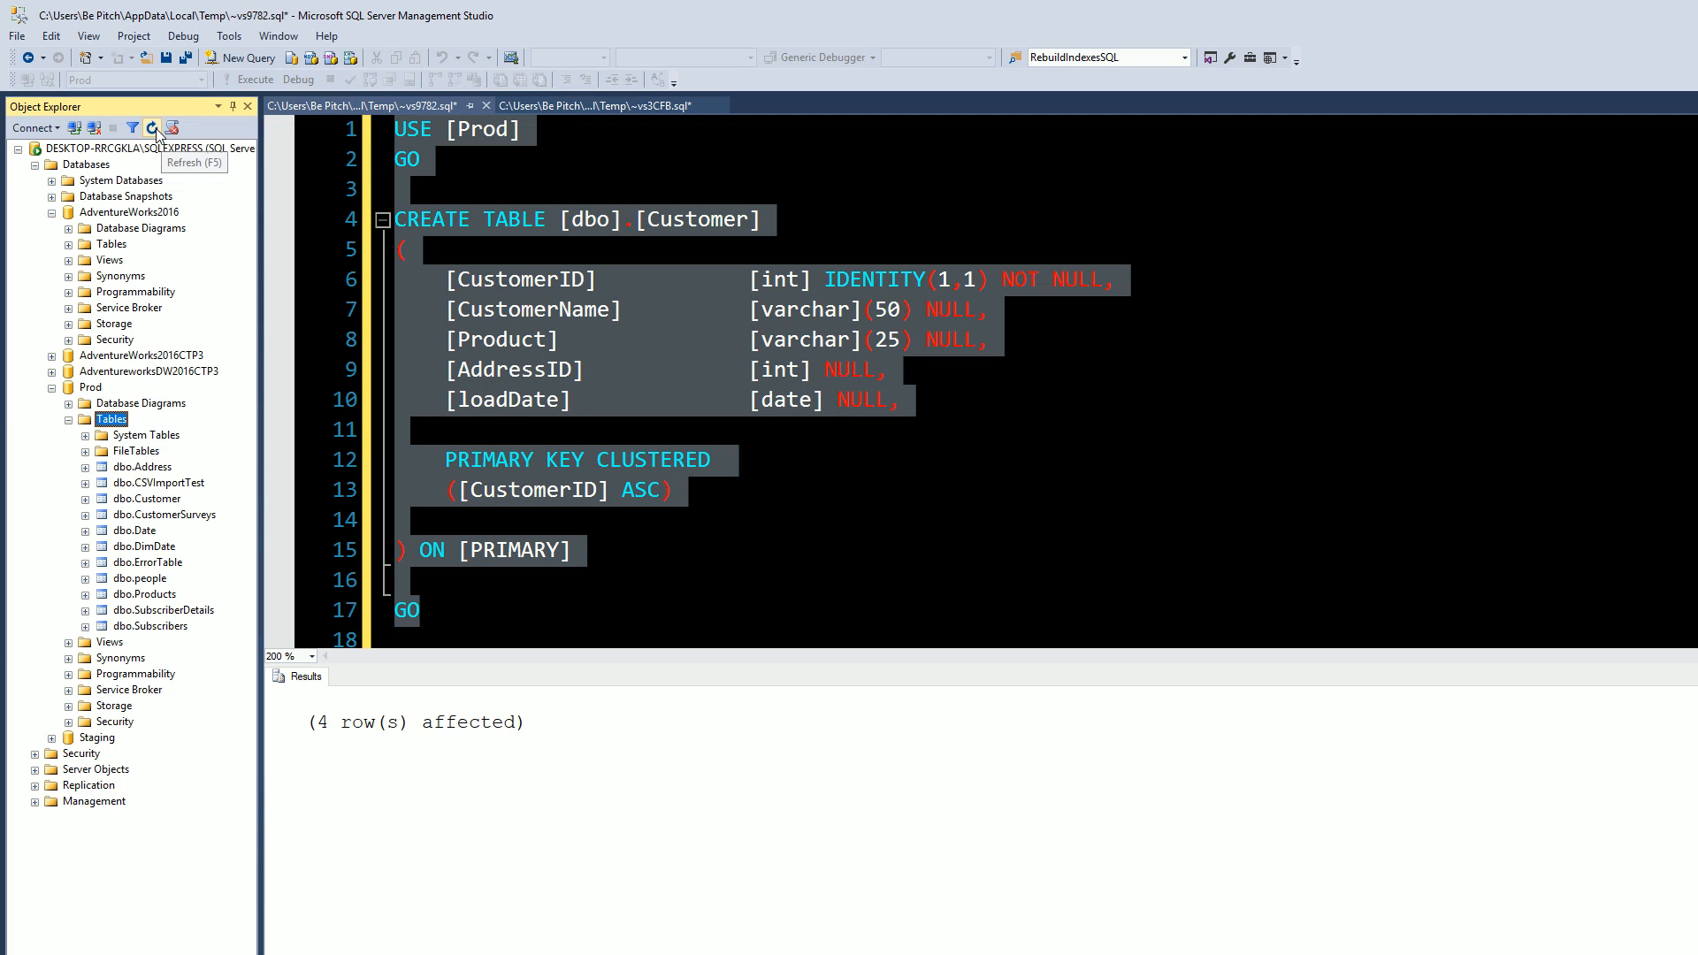
# Refresh Prod's tables and run the script to recreate the Customer table.
pyautogui.rightClick(146, 498)
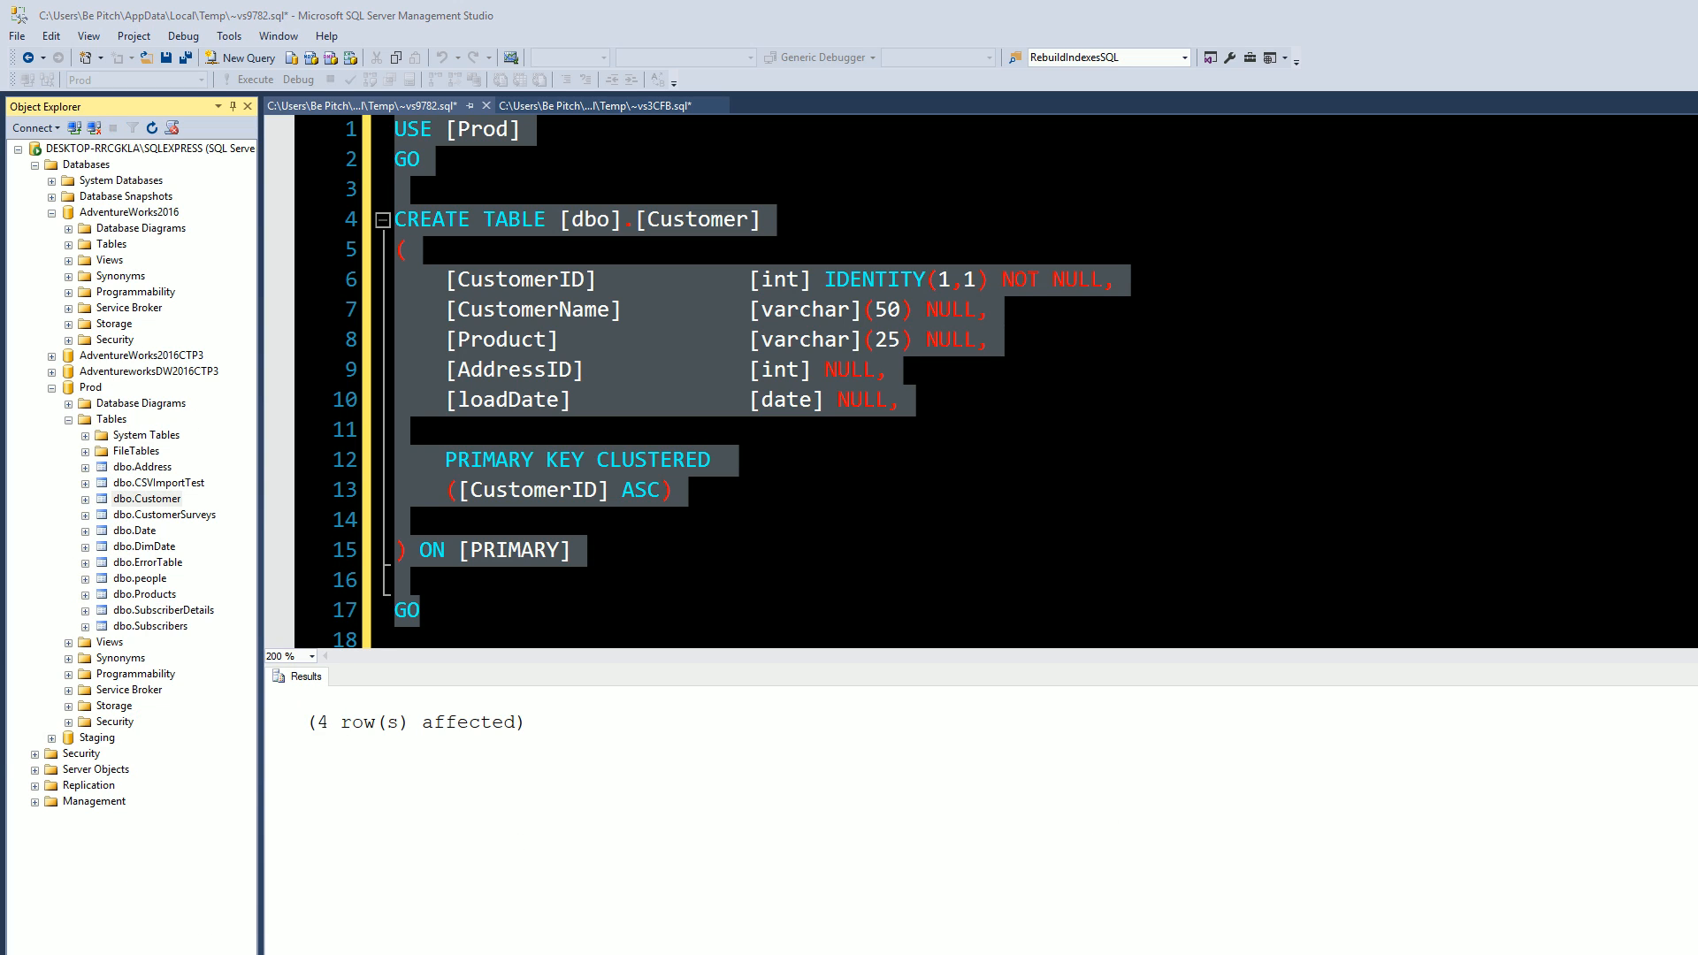
pyautogui.click(163, 498)
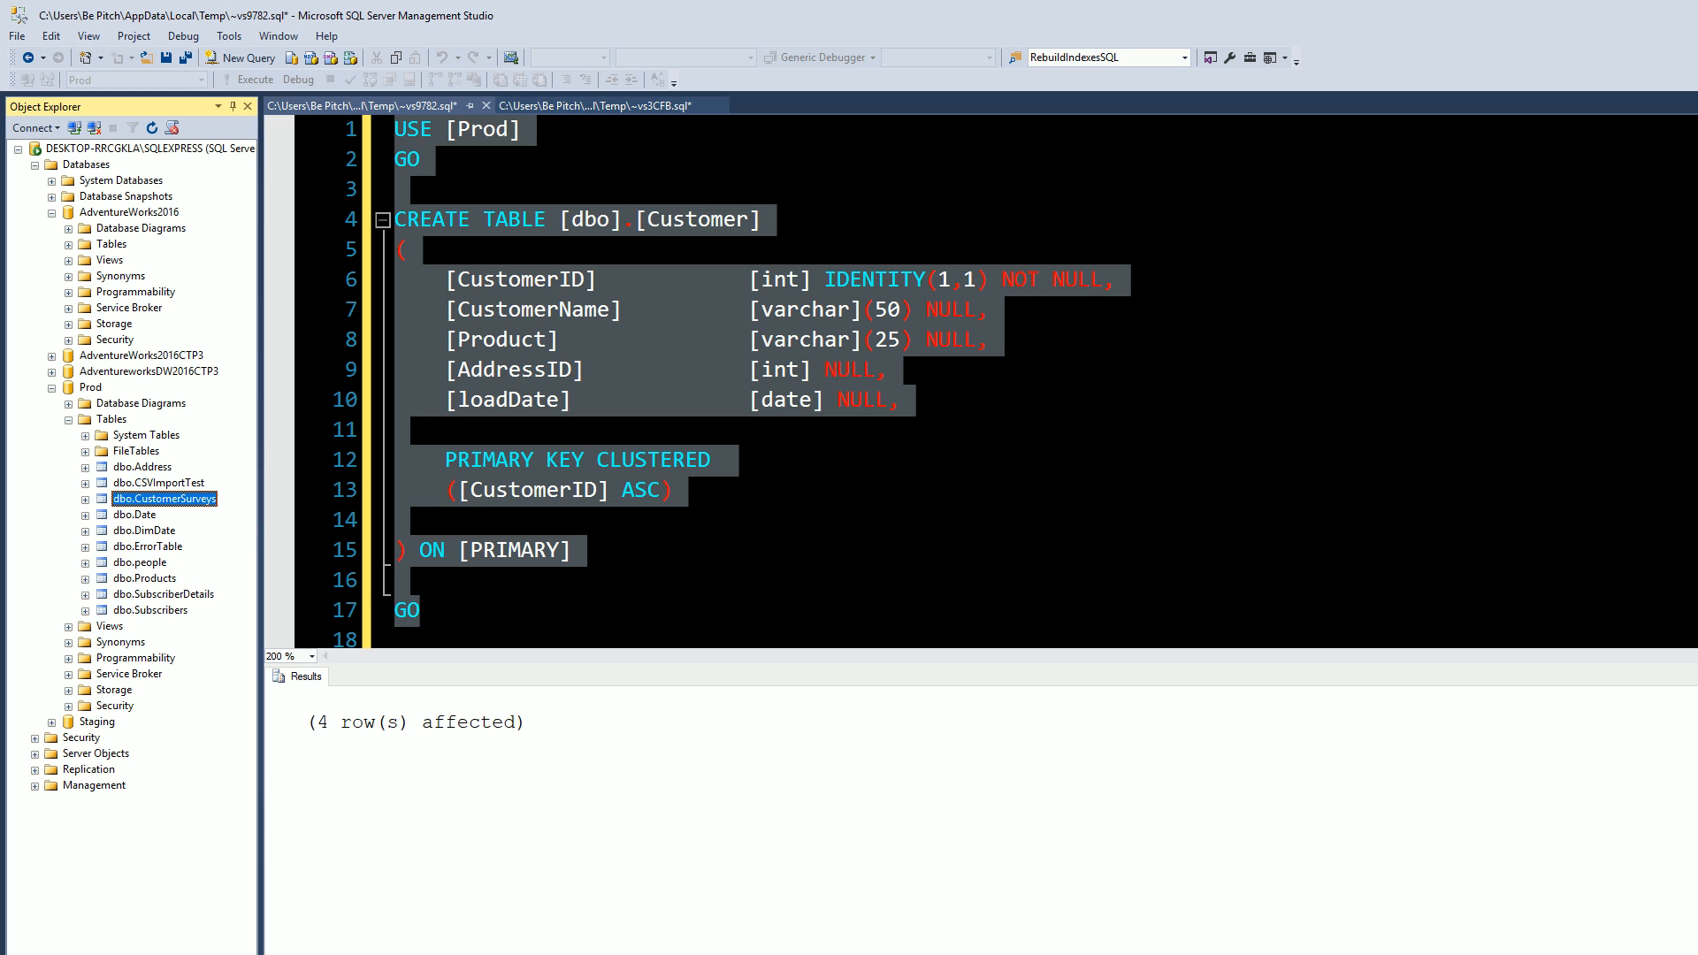
pyautogui.click(431, 610)
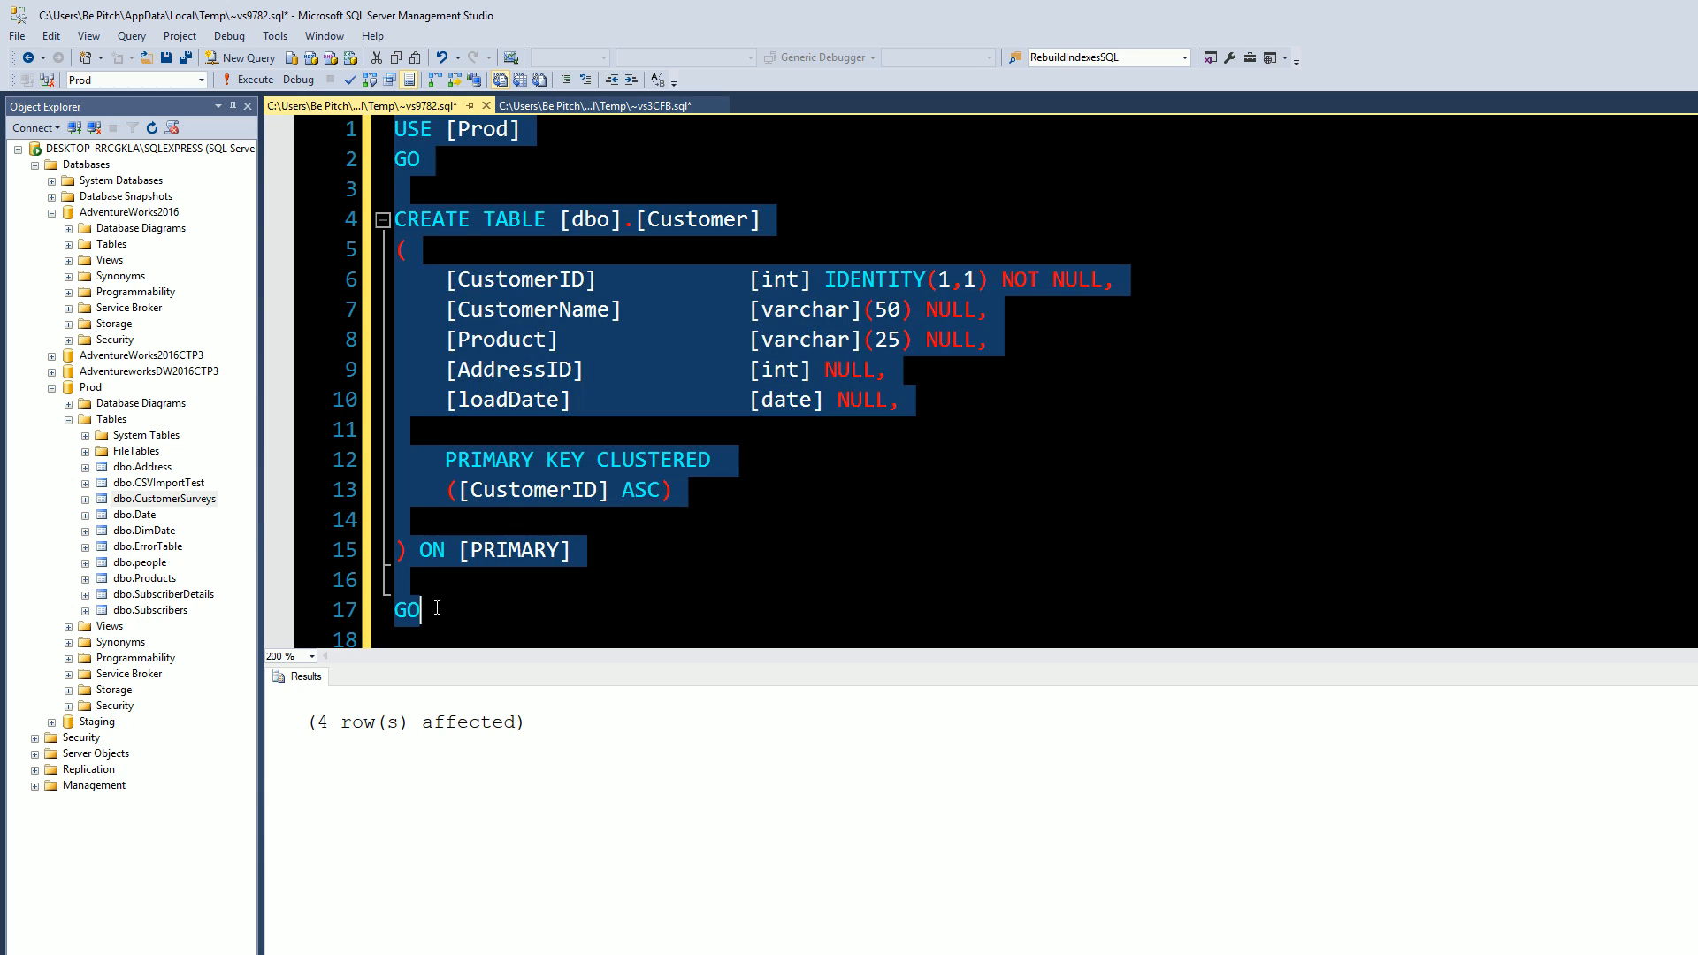
pyautogui.click(206, 79)
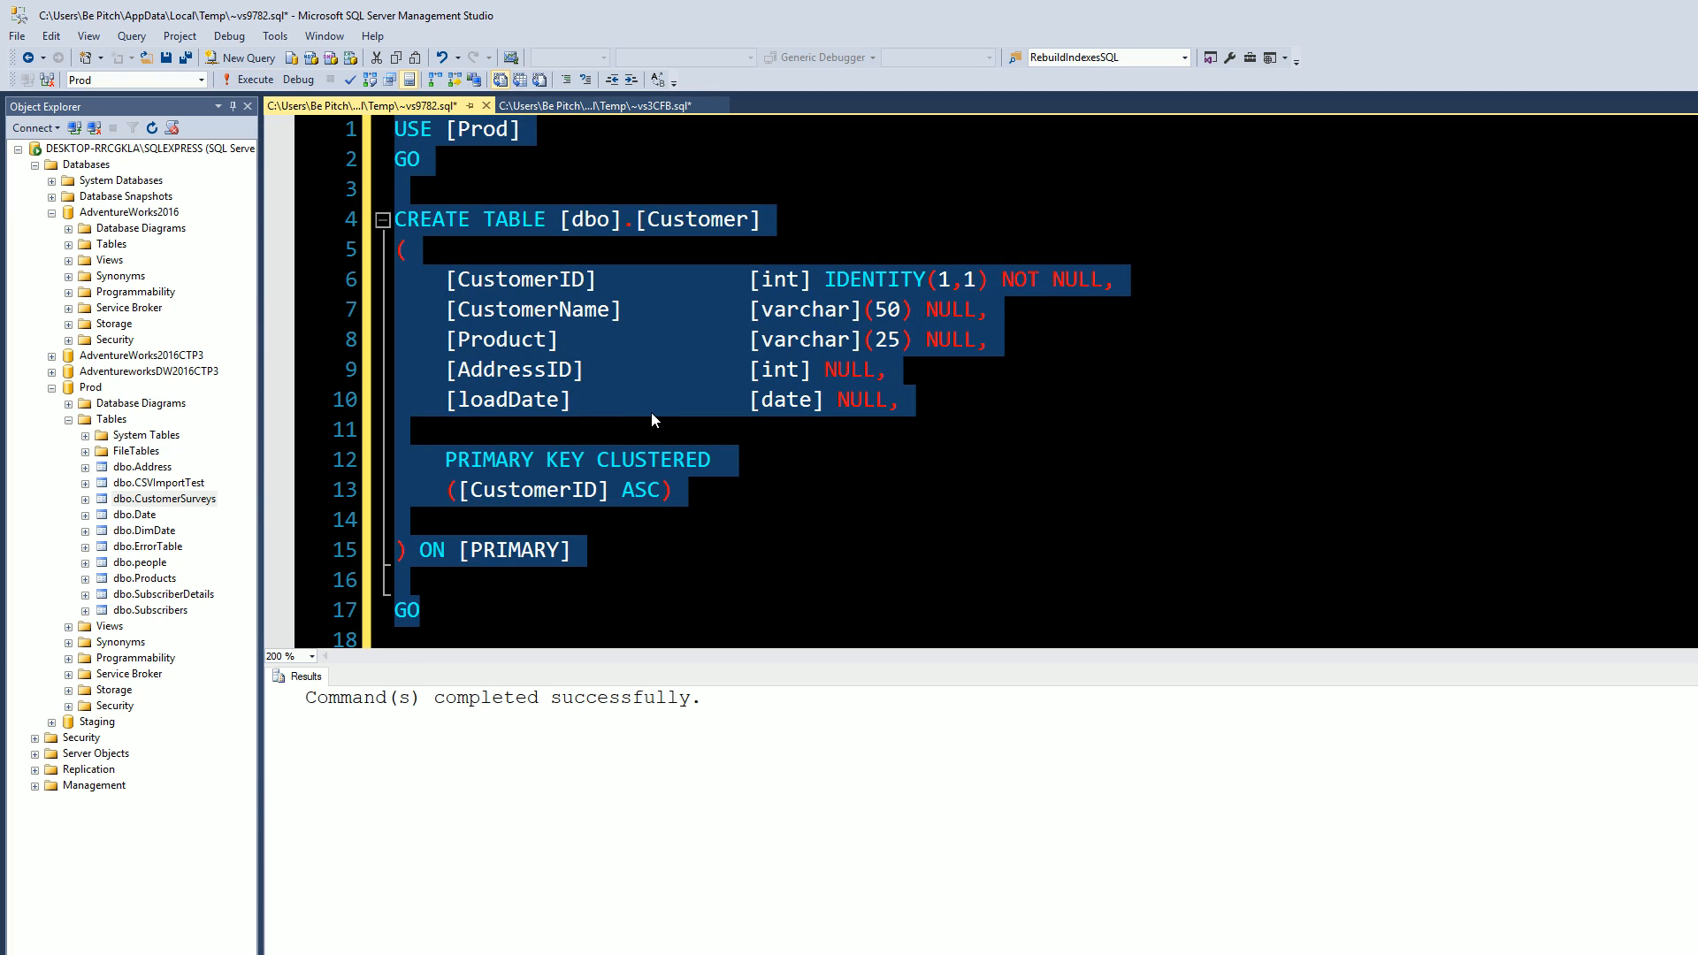
pyautogui.scroll(-3)
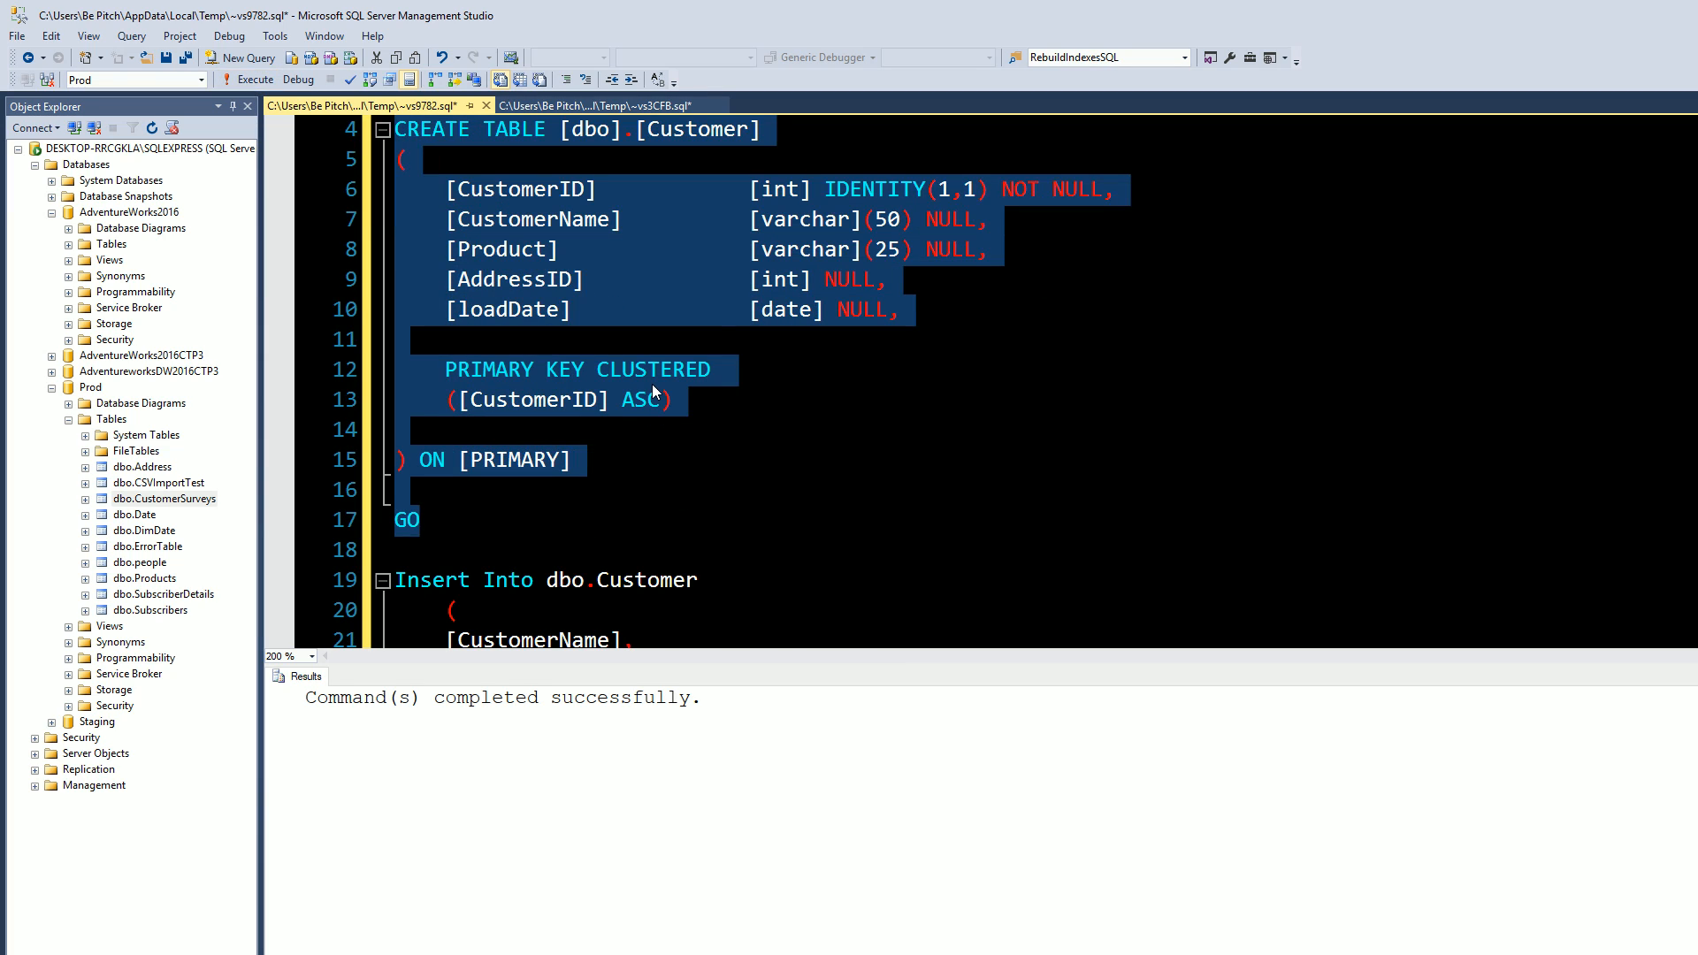
pyautogui.scroll(-3)
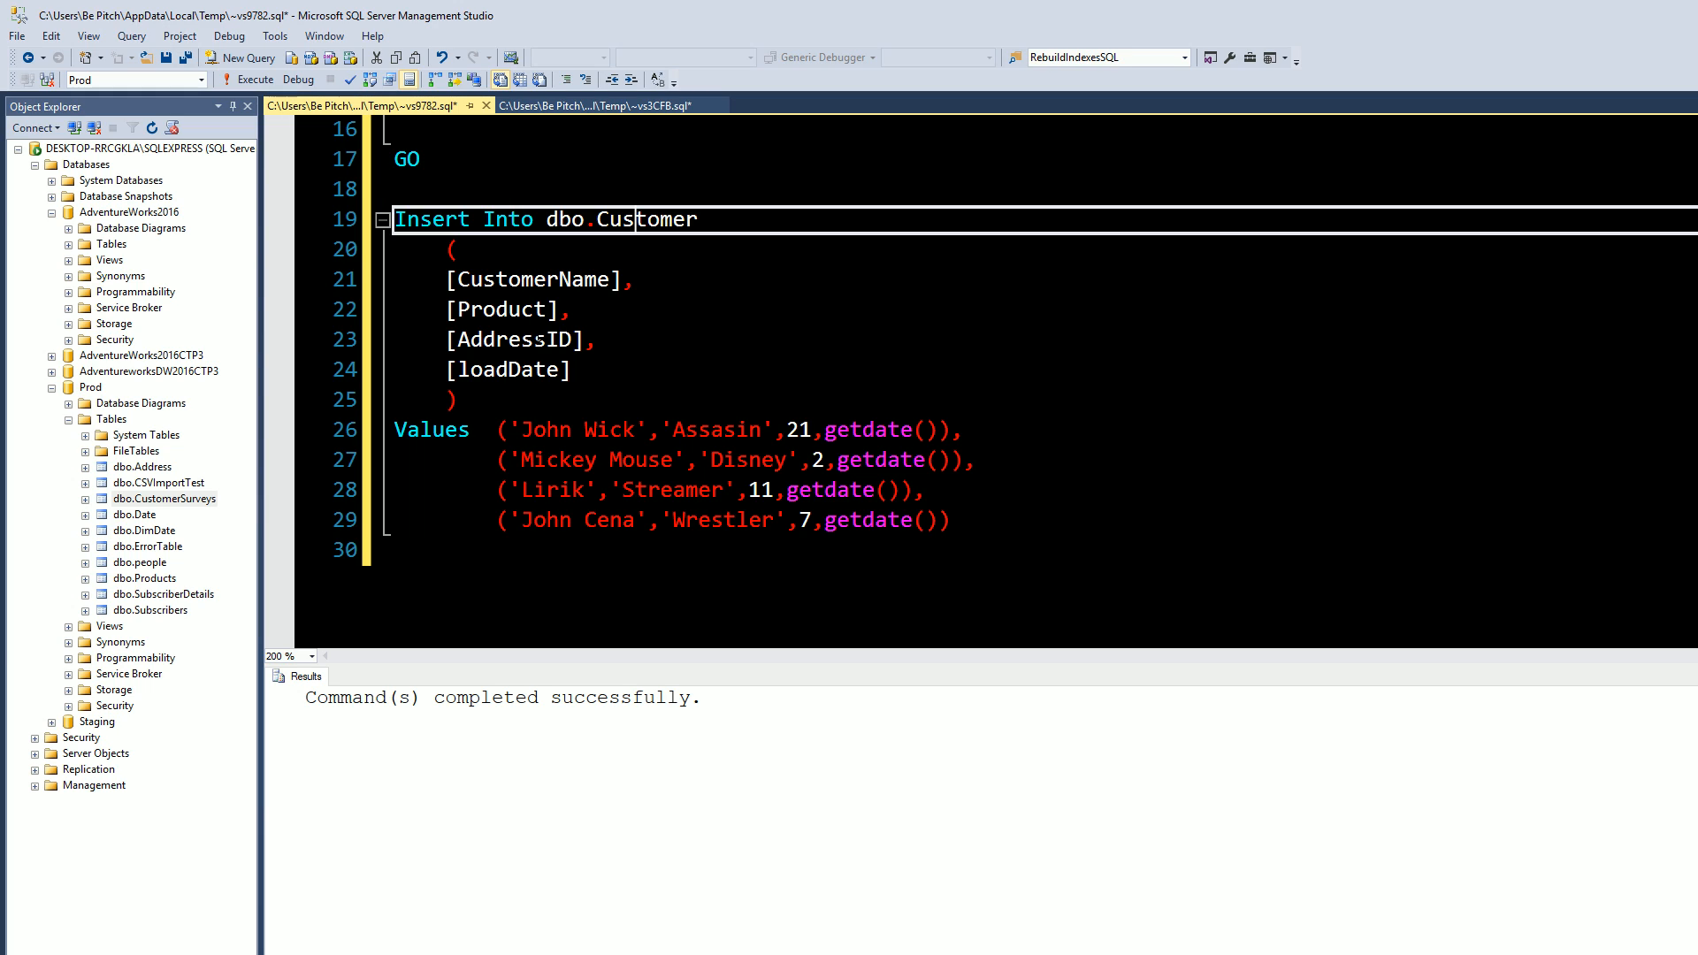
# Insert John Wick, Mickey Mouse, Lirik and John Cena, then refresh Prod's tables.
pyautogui.click(555, 279)
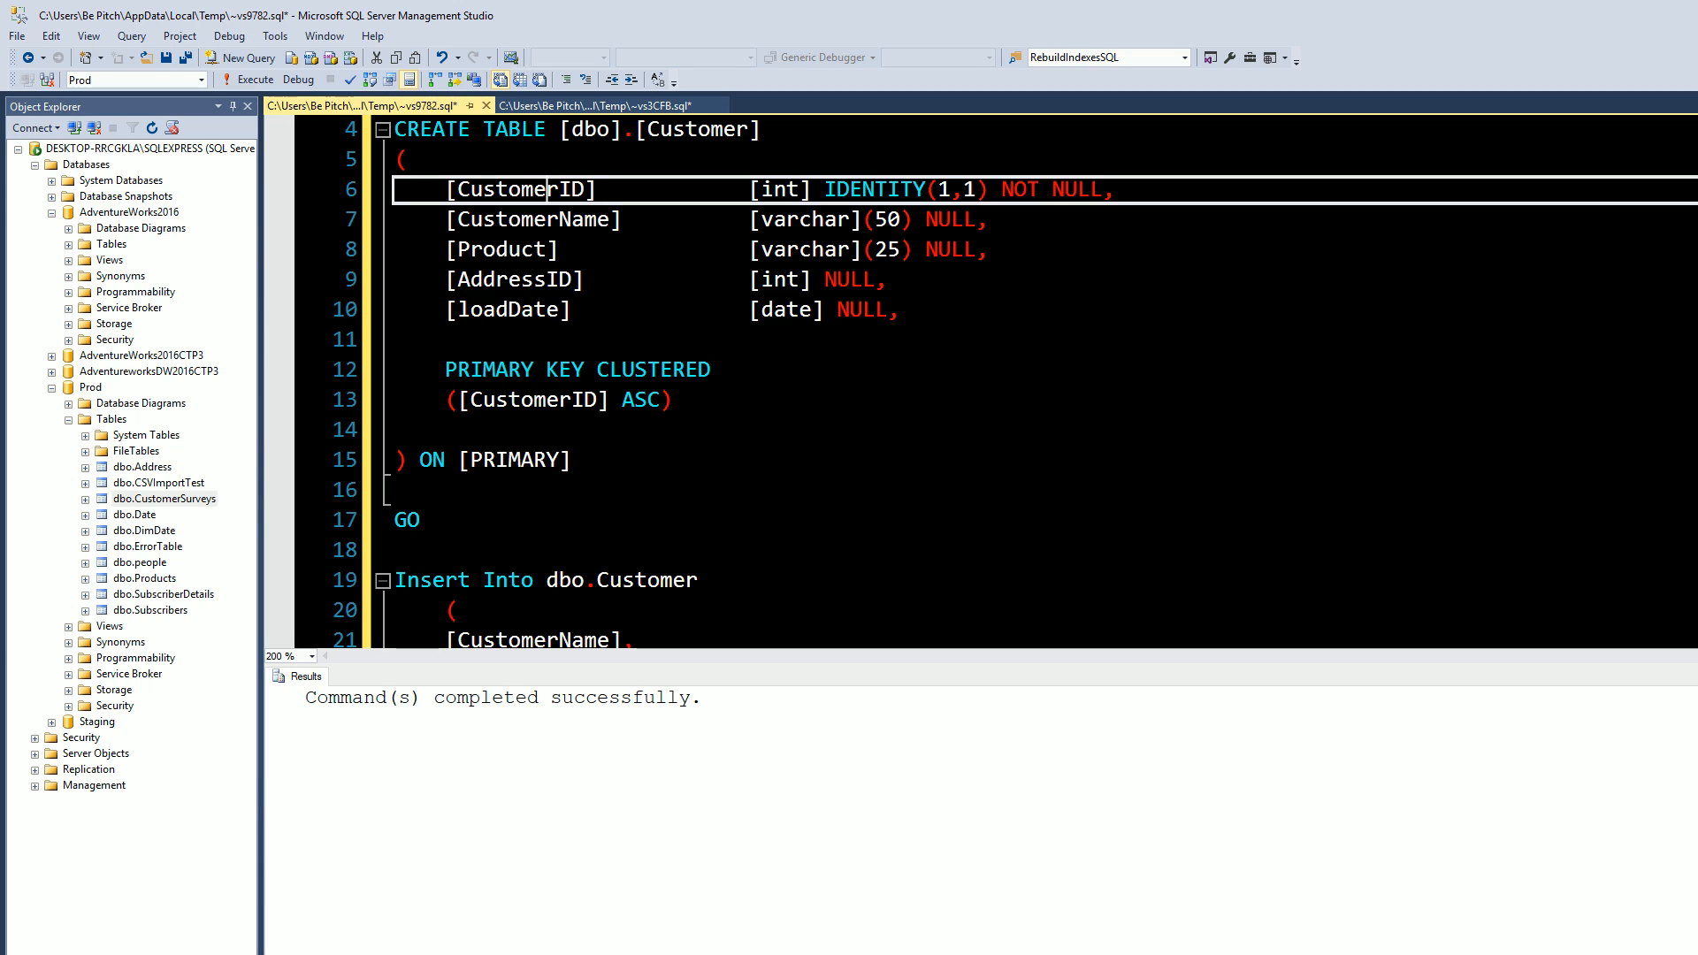
pyautogui.scroll(-3)
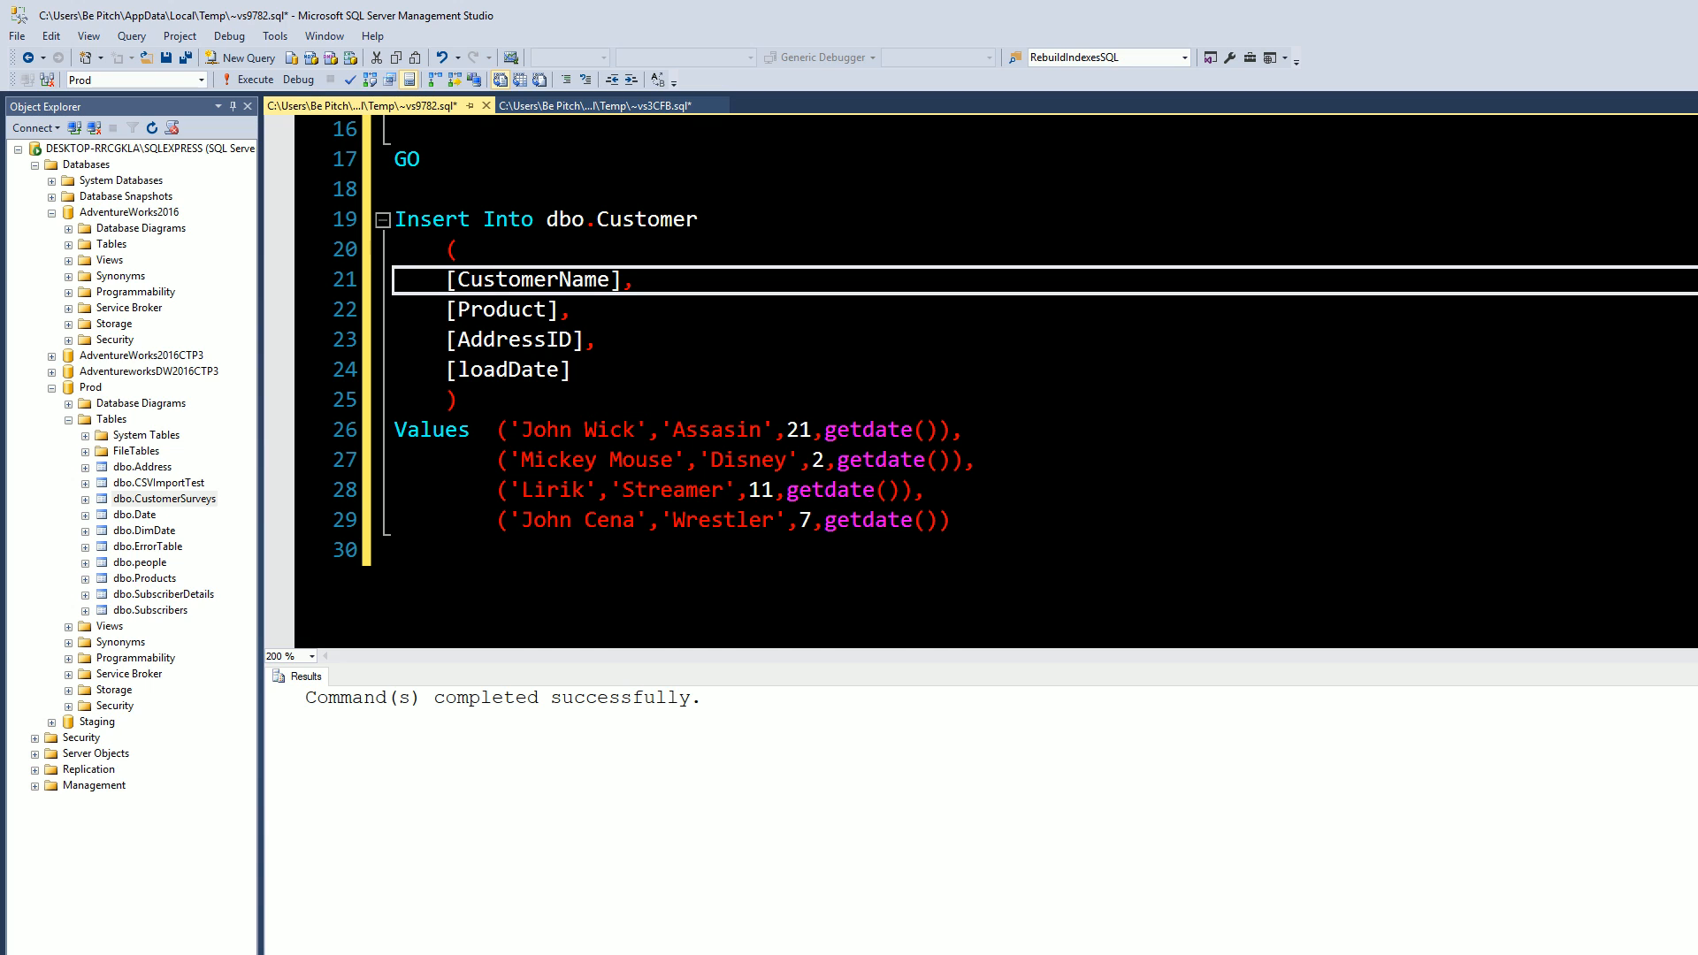
pyautogui.scroll(3)
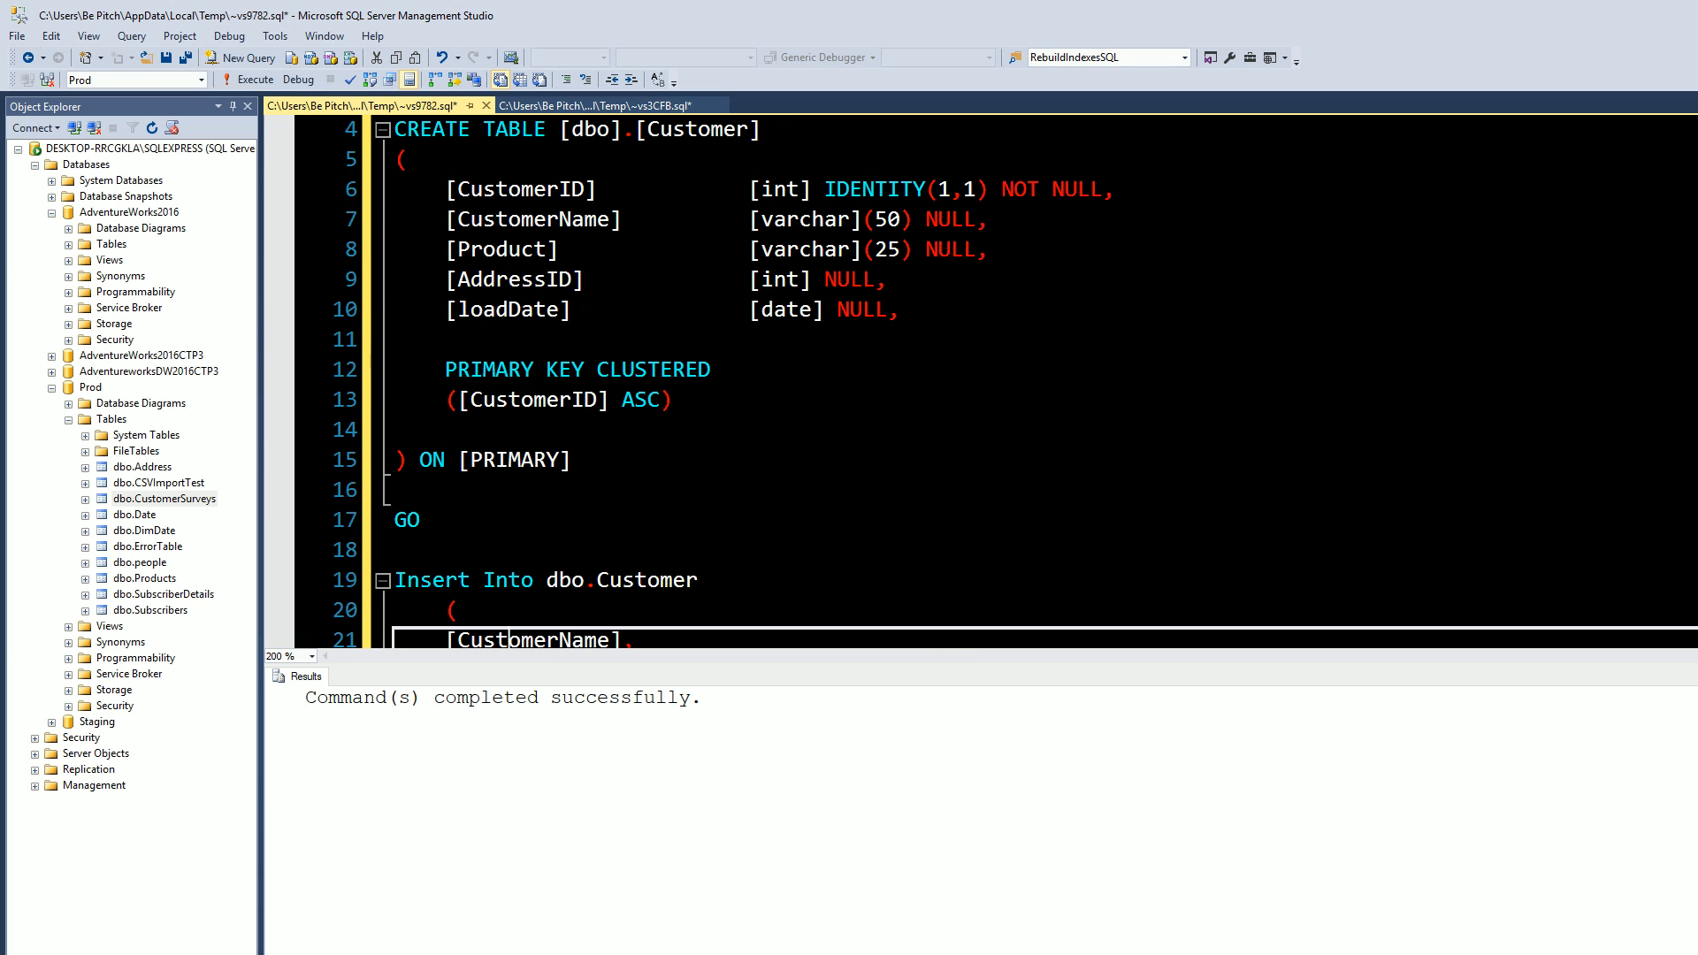
pyautogui.scroll(-3)
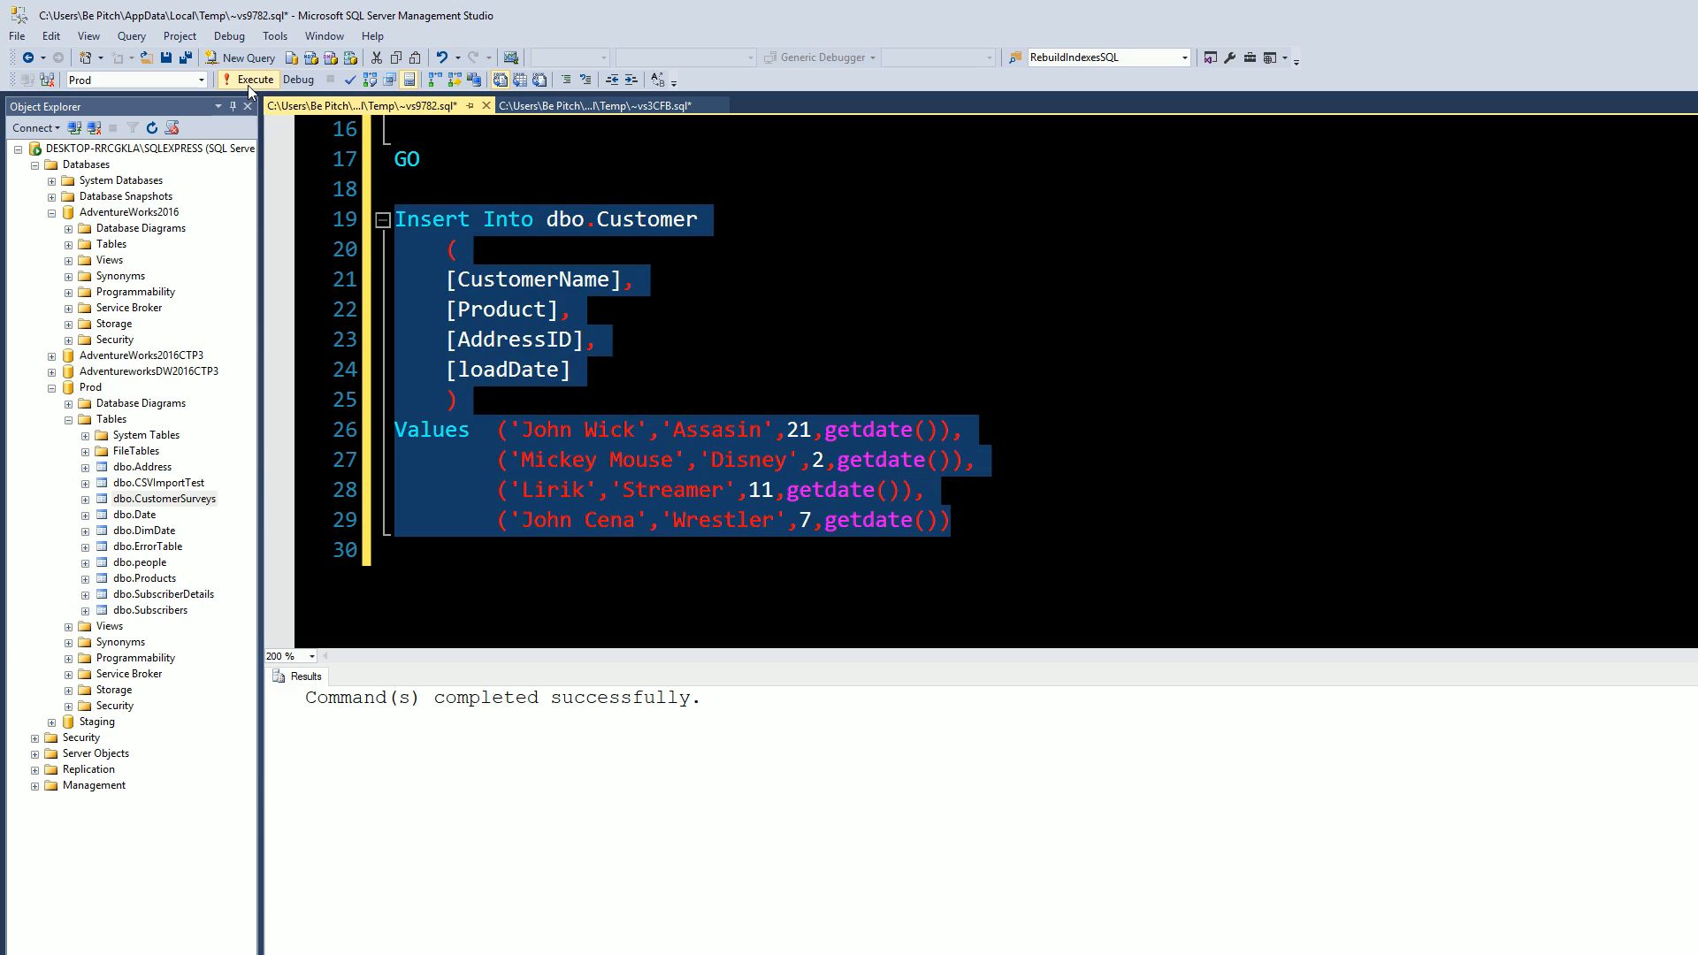
pyautogui.click(238, 80)
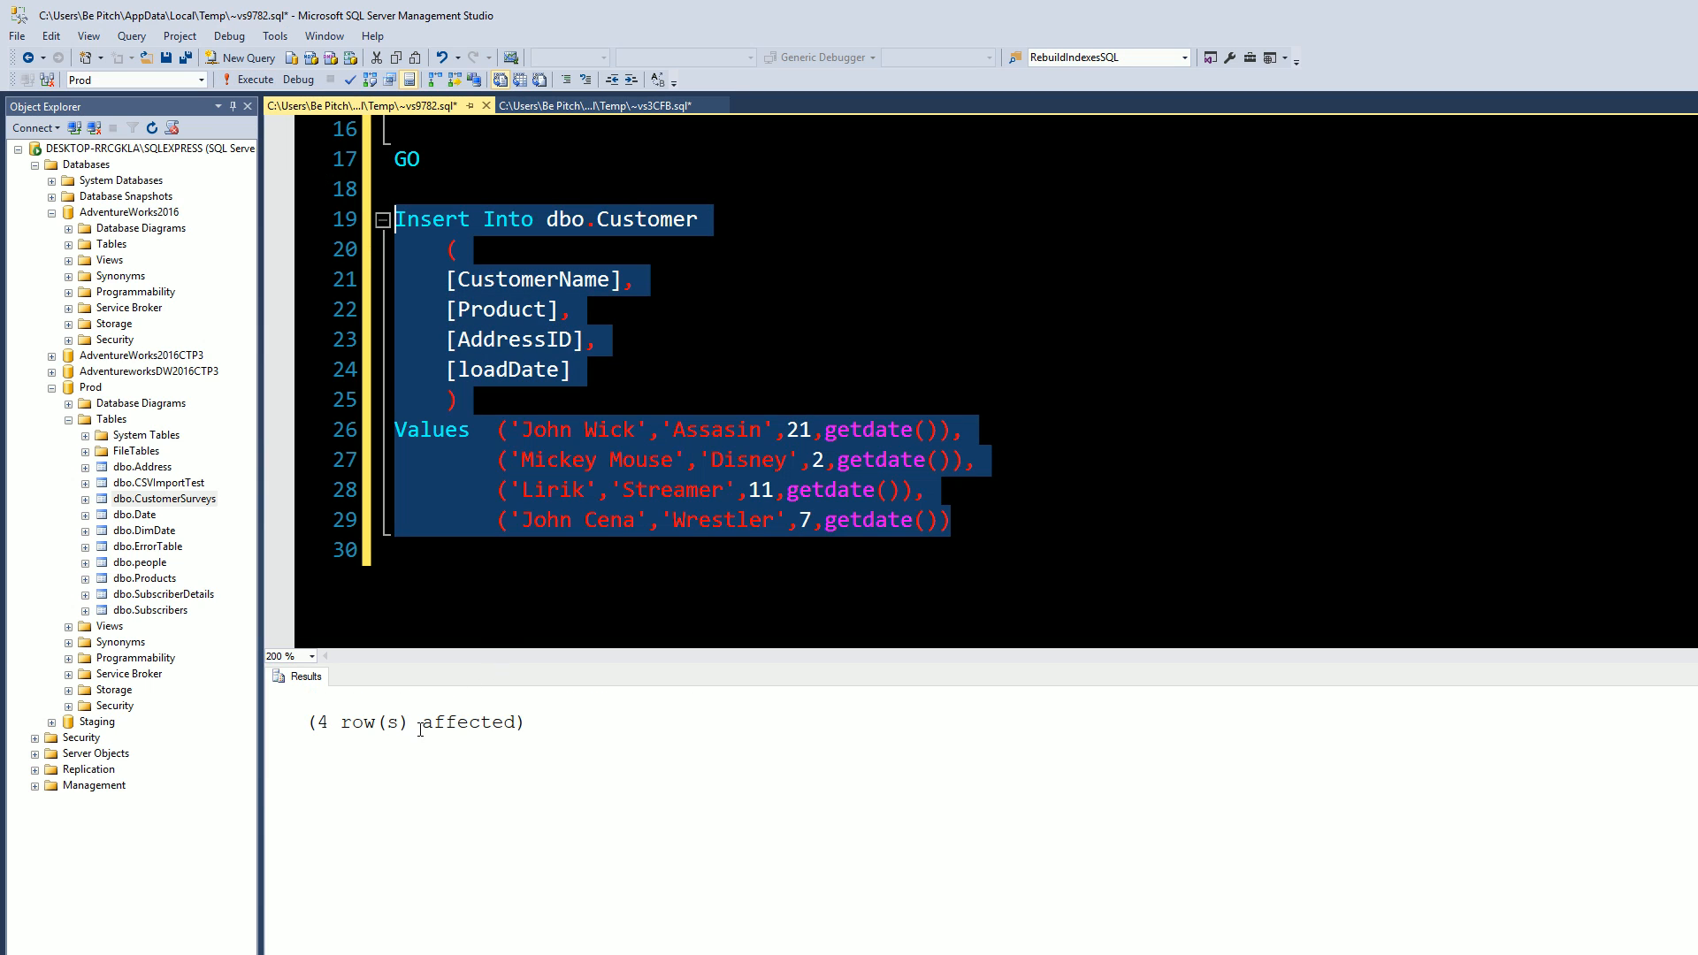
pyautogui.click(112, 420)
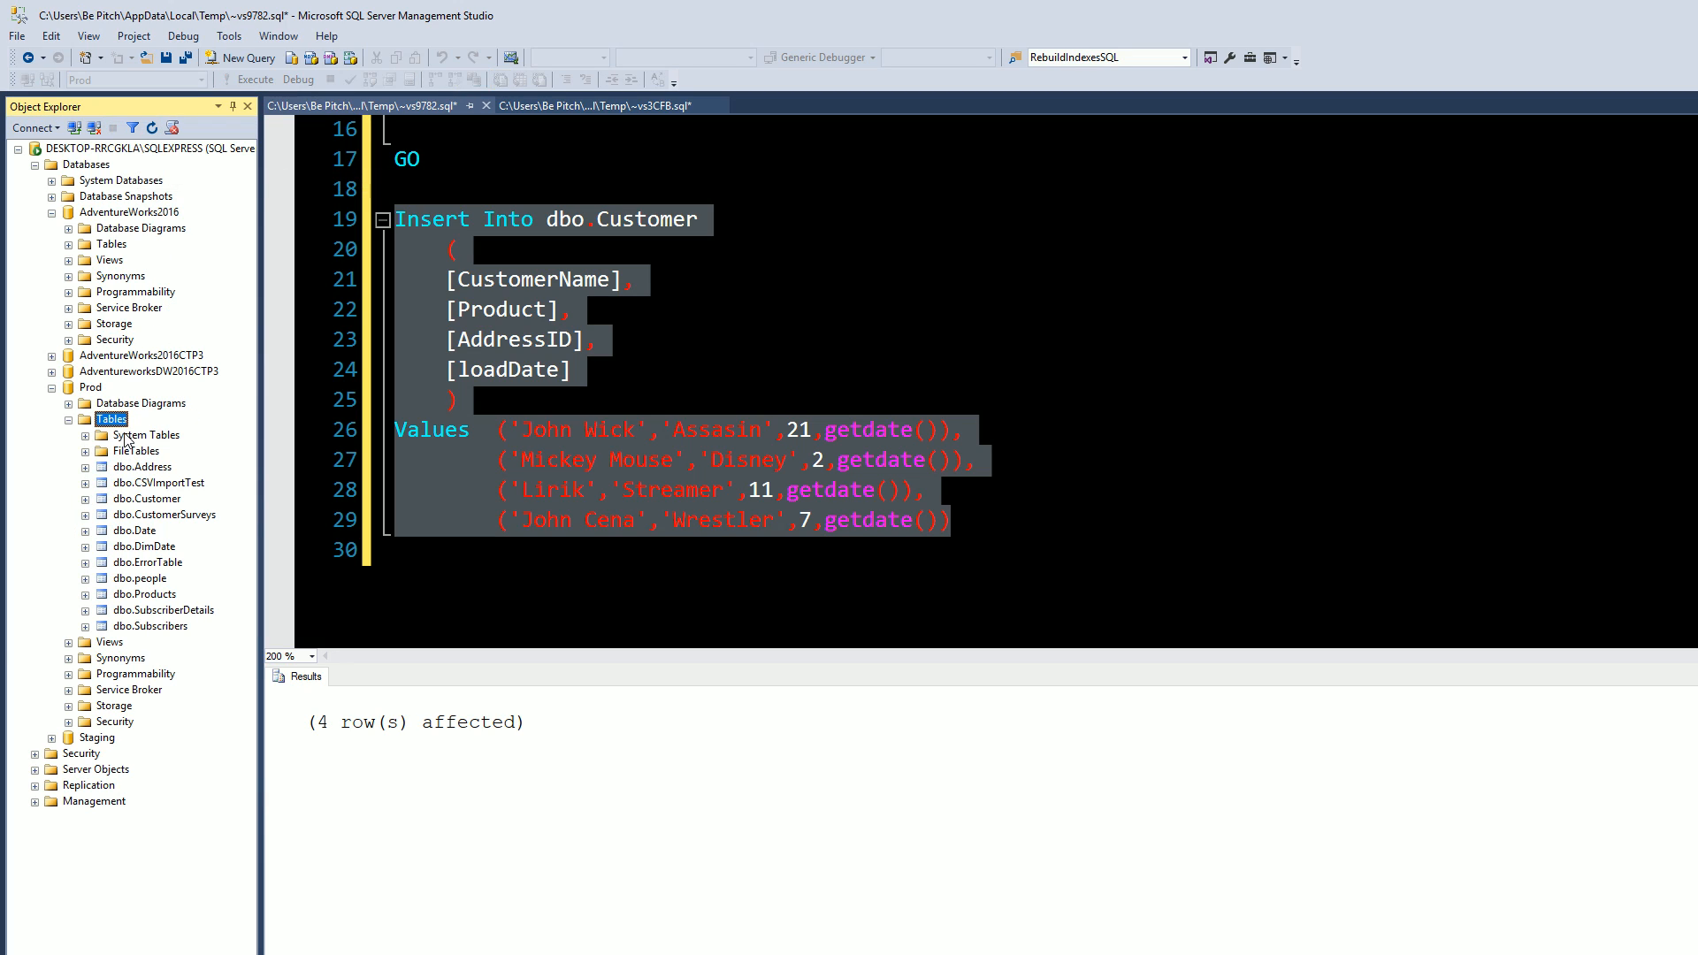
pyautogui.moveTo(151, 508)
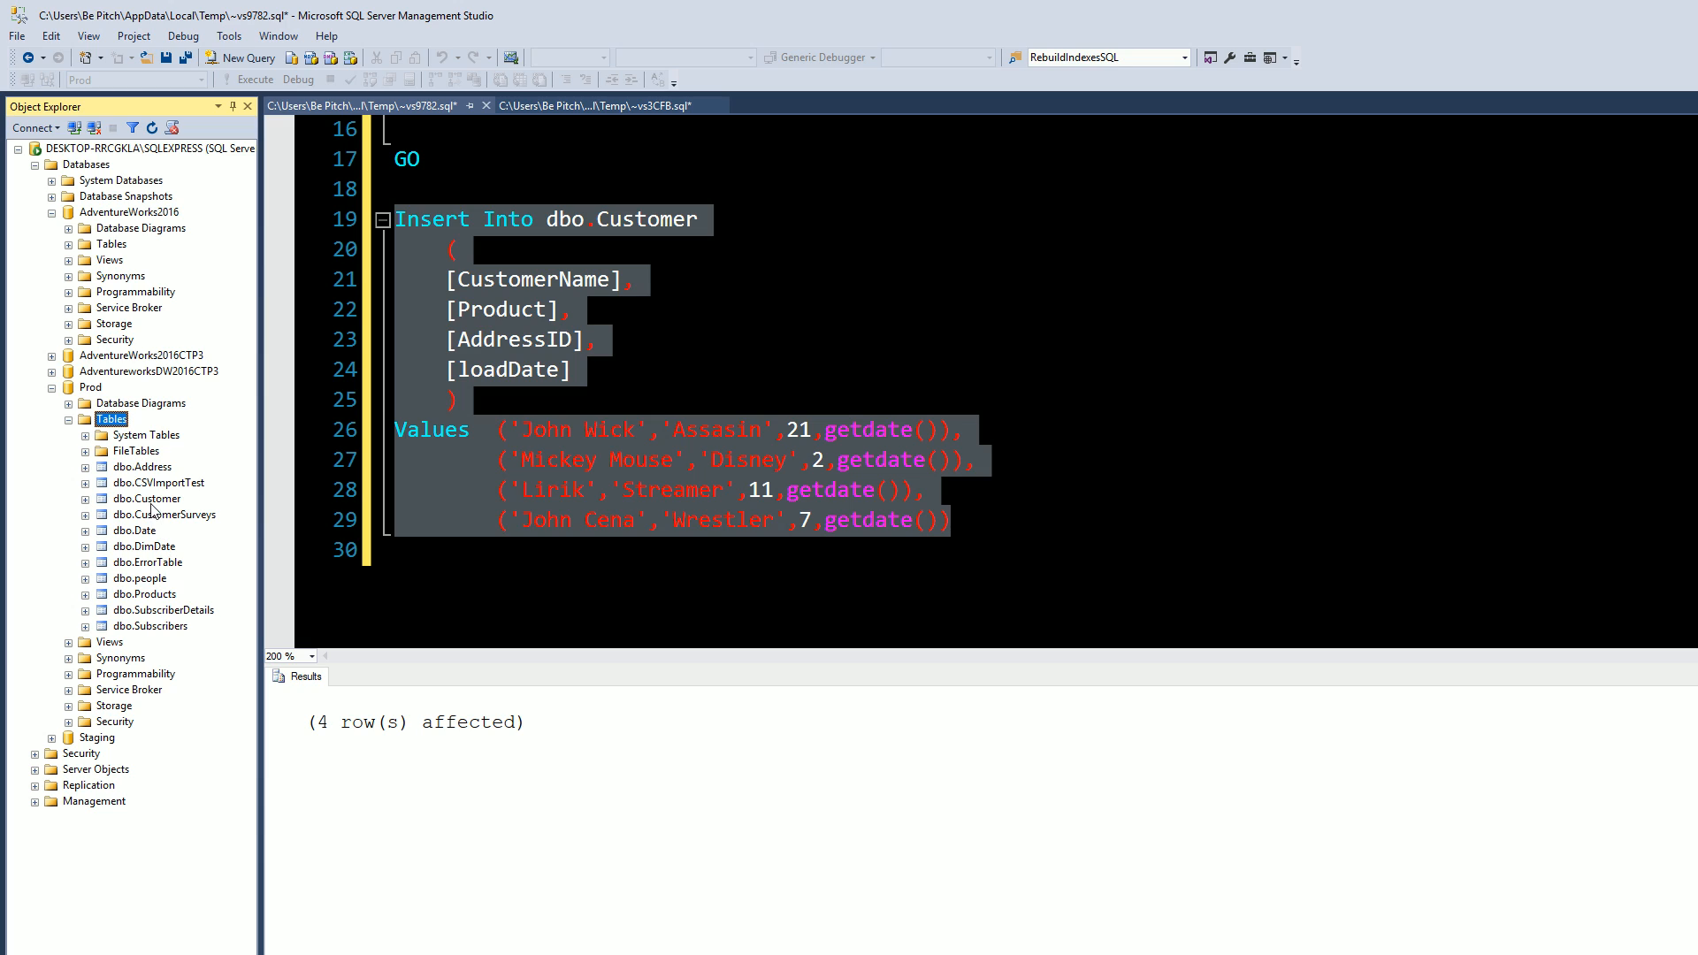
# Select top 1000 rows from dbo.Customer and check John Wick has CustomerID 1.
pyautogui.click(145, 498)
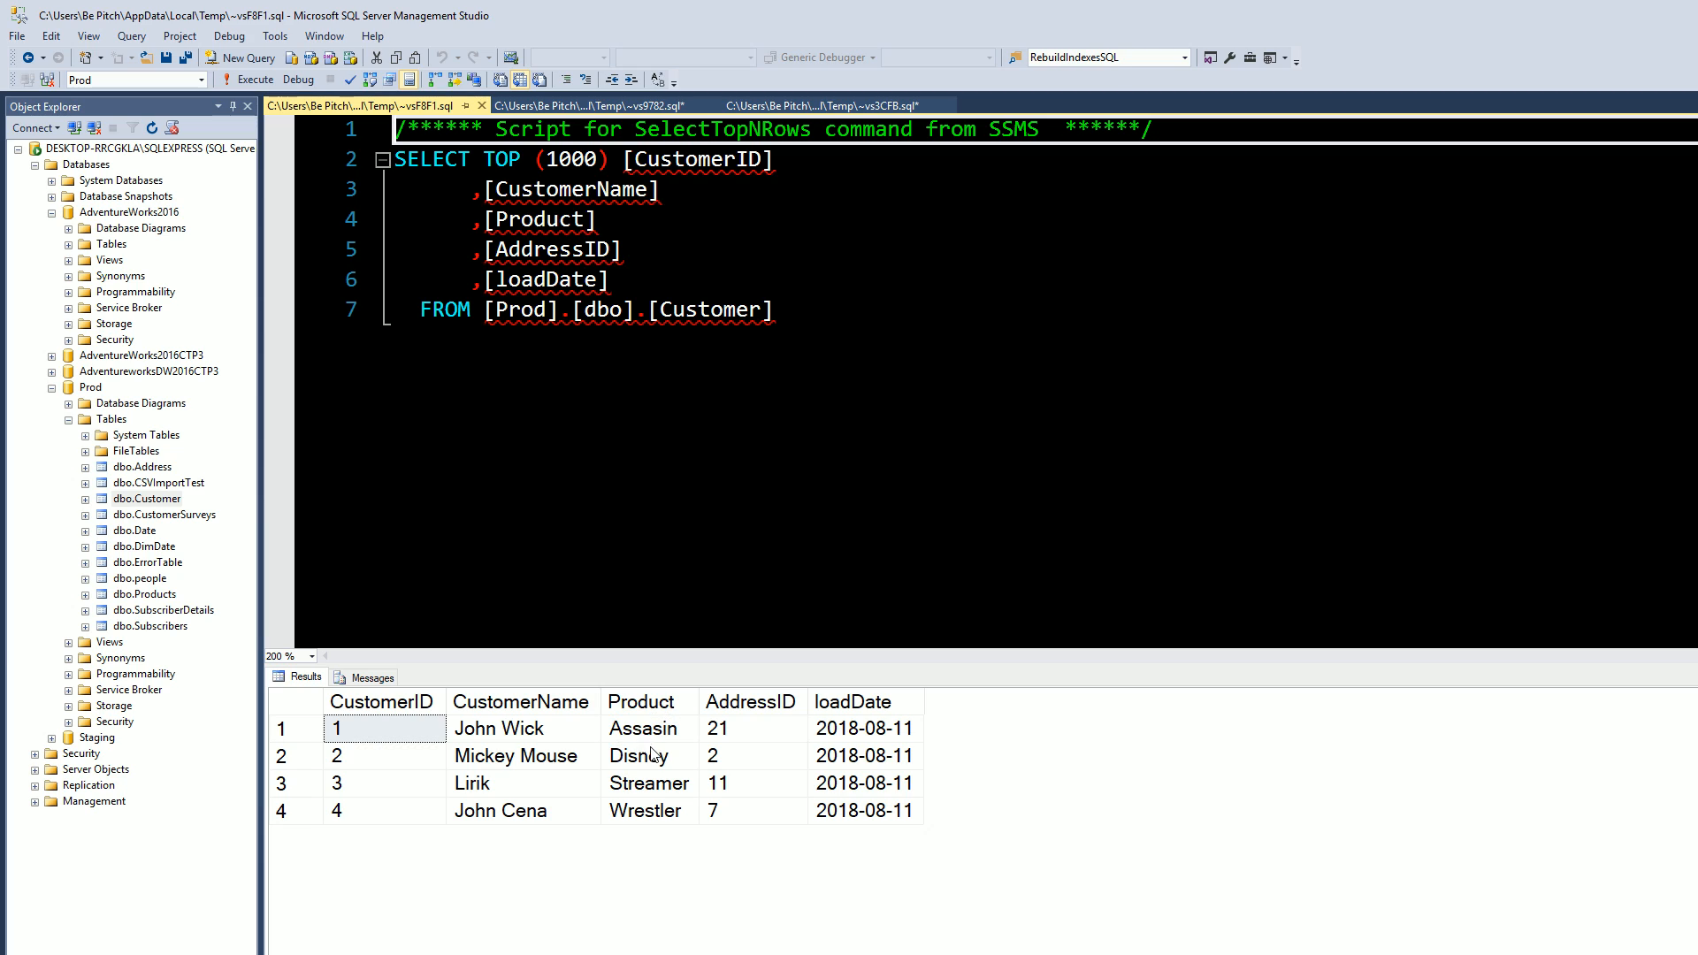
pyautogui.click(523, 729)
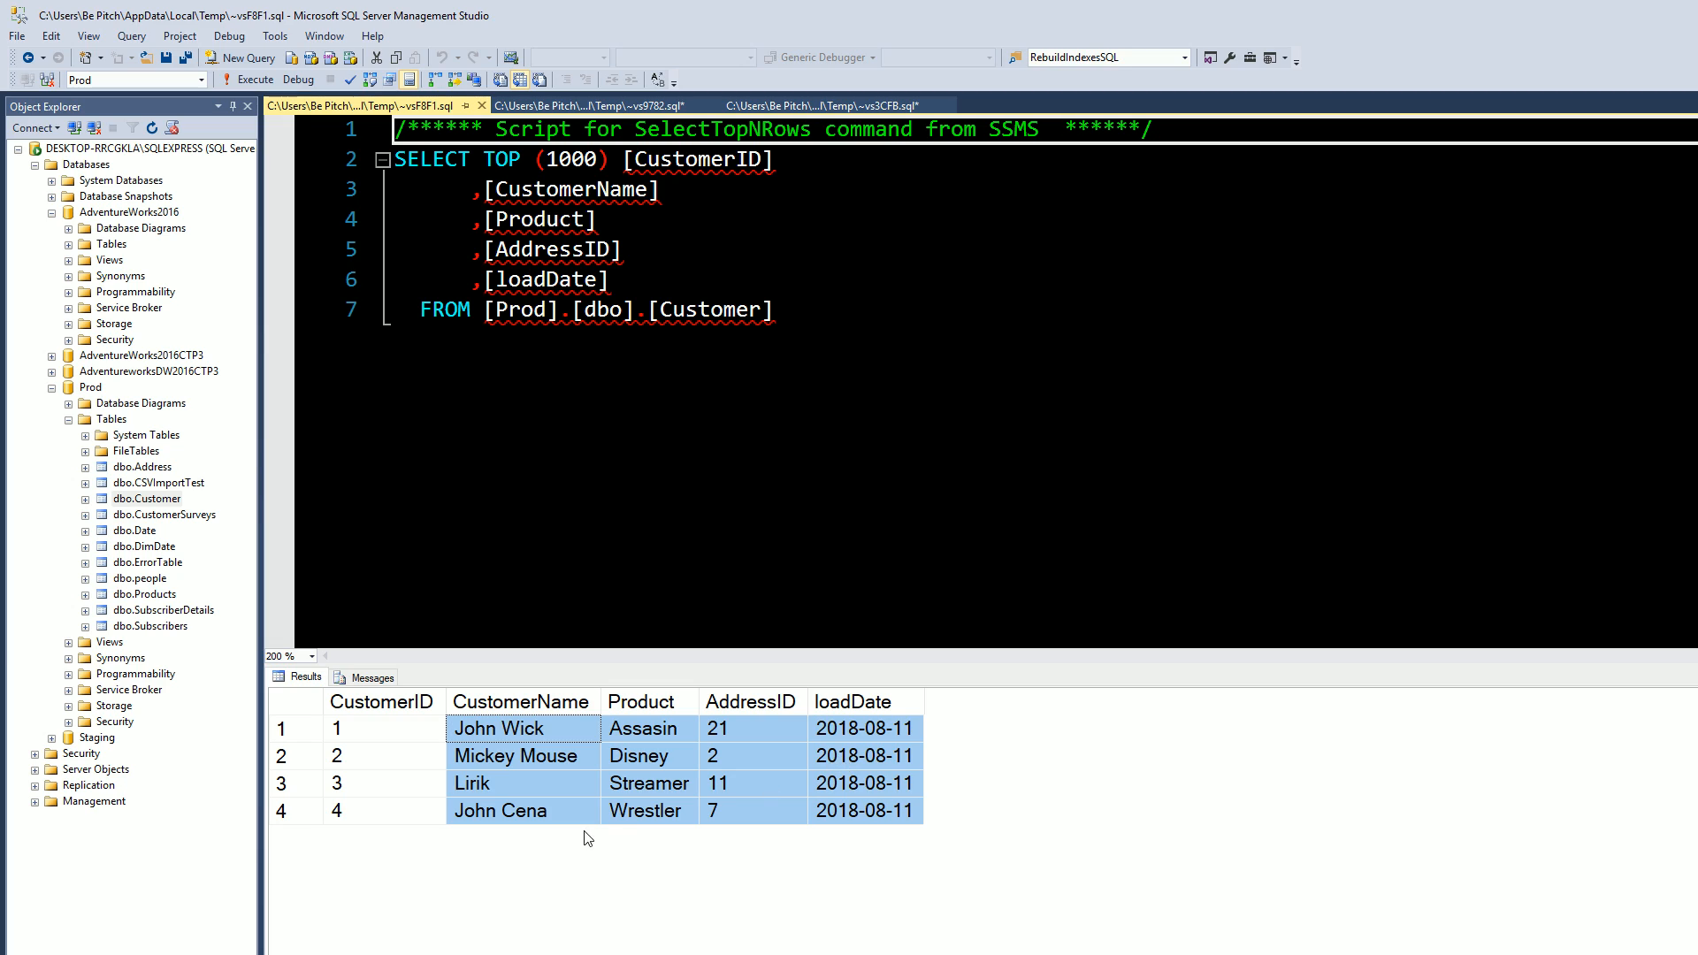
pyautogui.moveTo(350, 734)
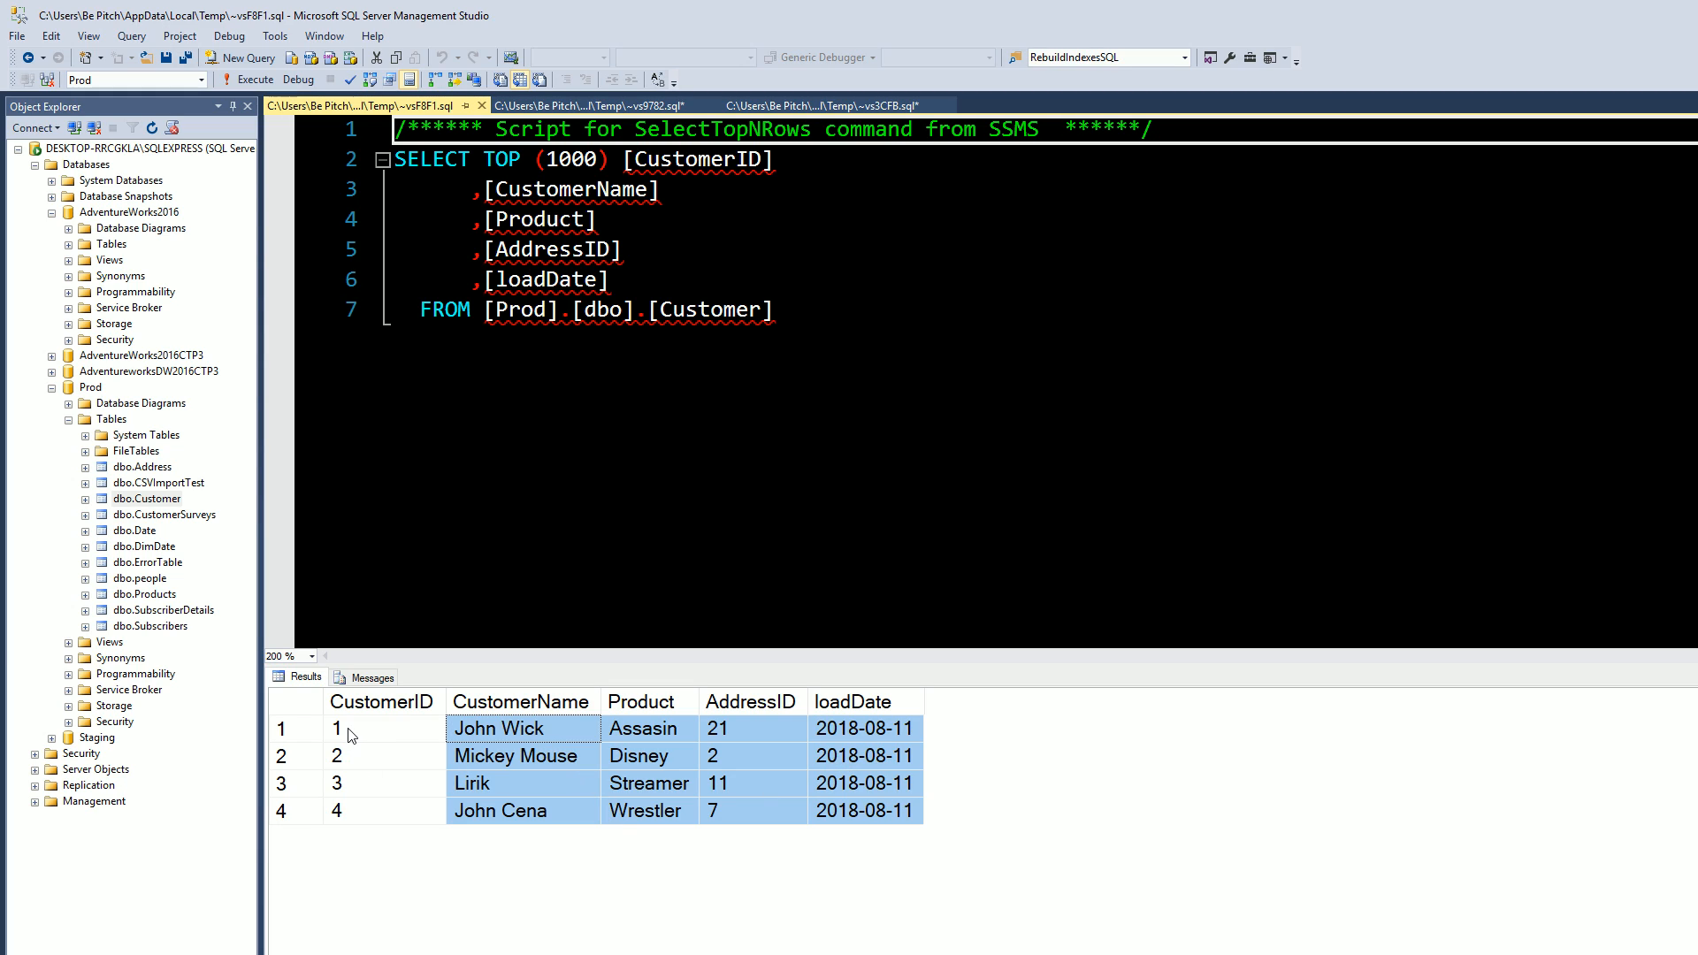
pyautogui.click(522, 728)
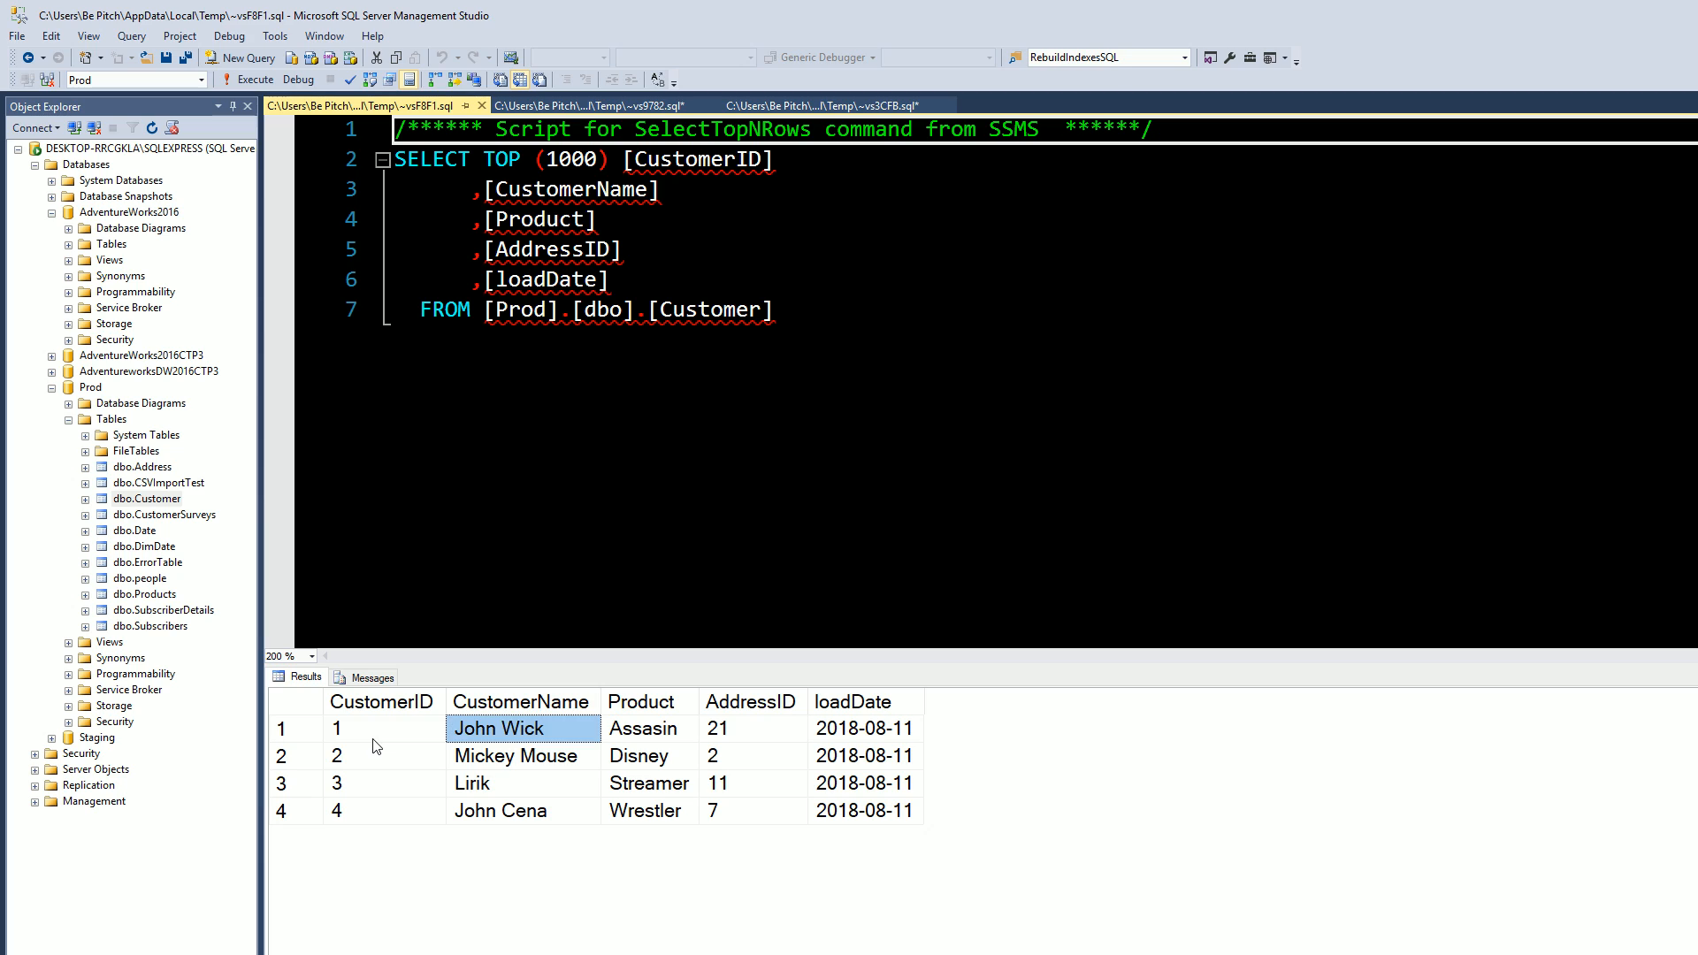
pyautogui.click(382, 728)
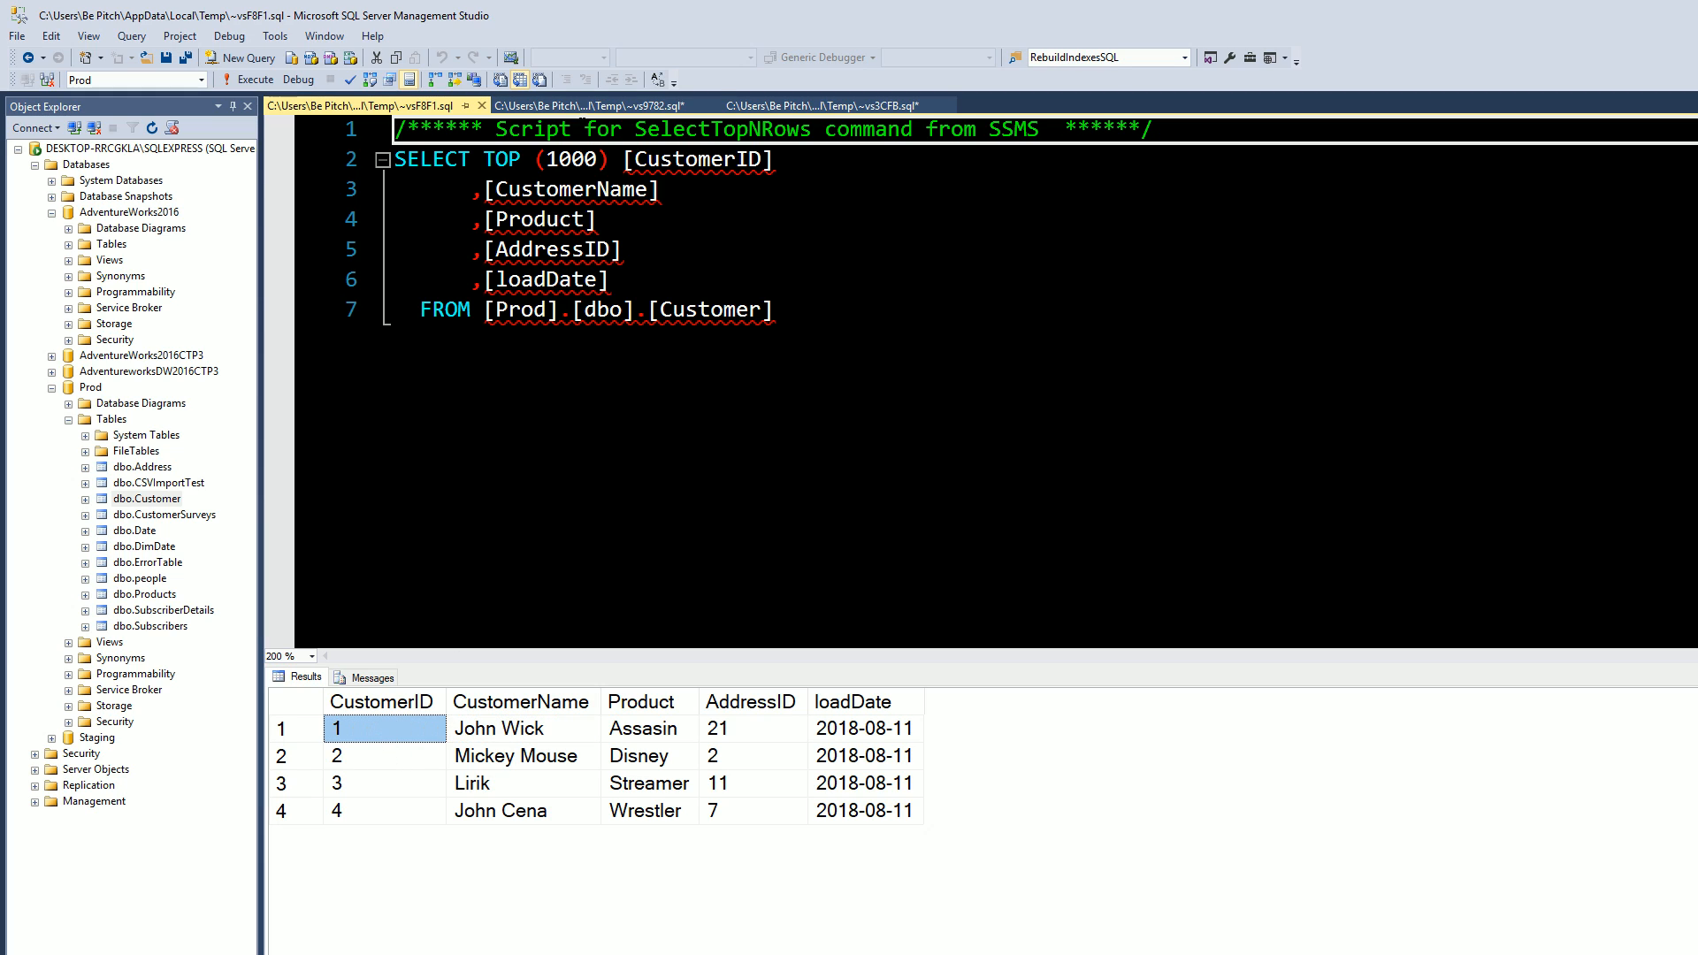
pyautogui.click(651, 104)
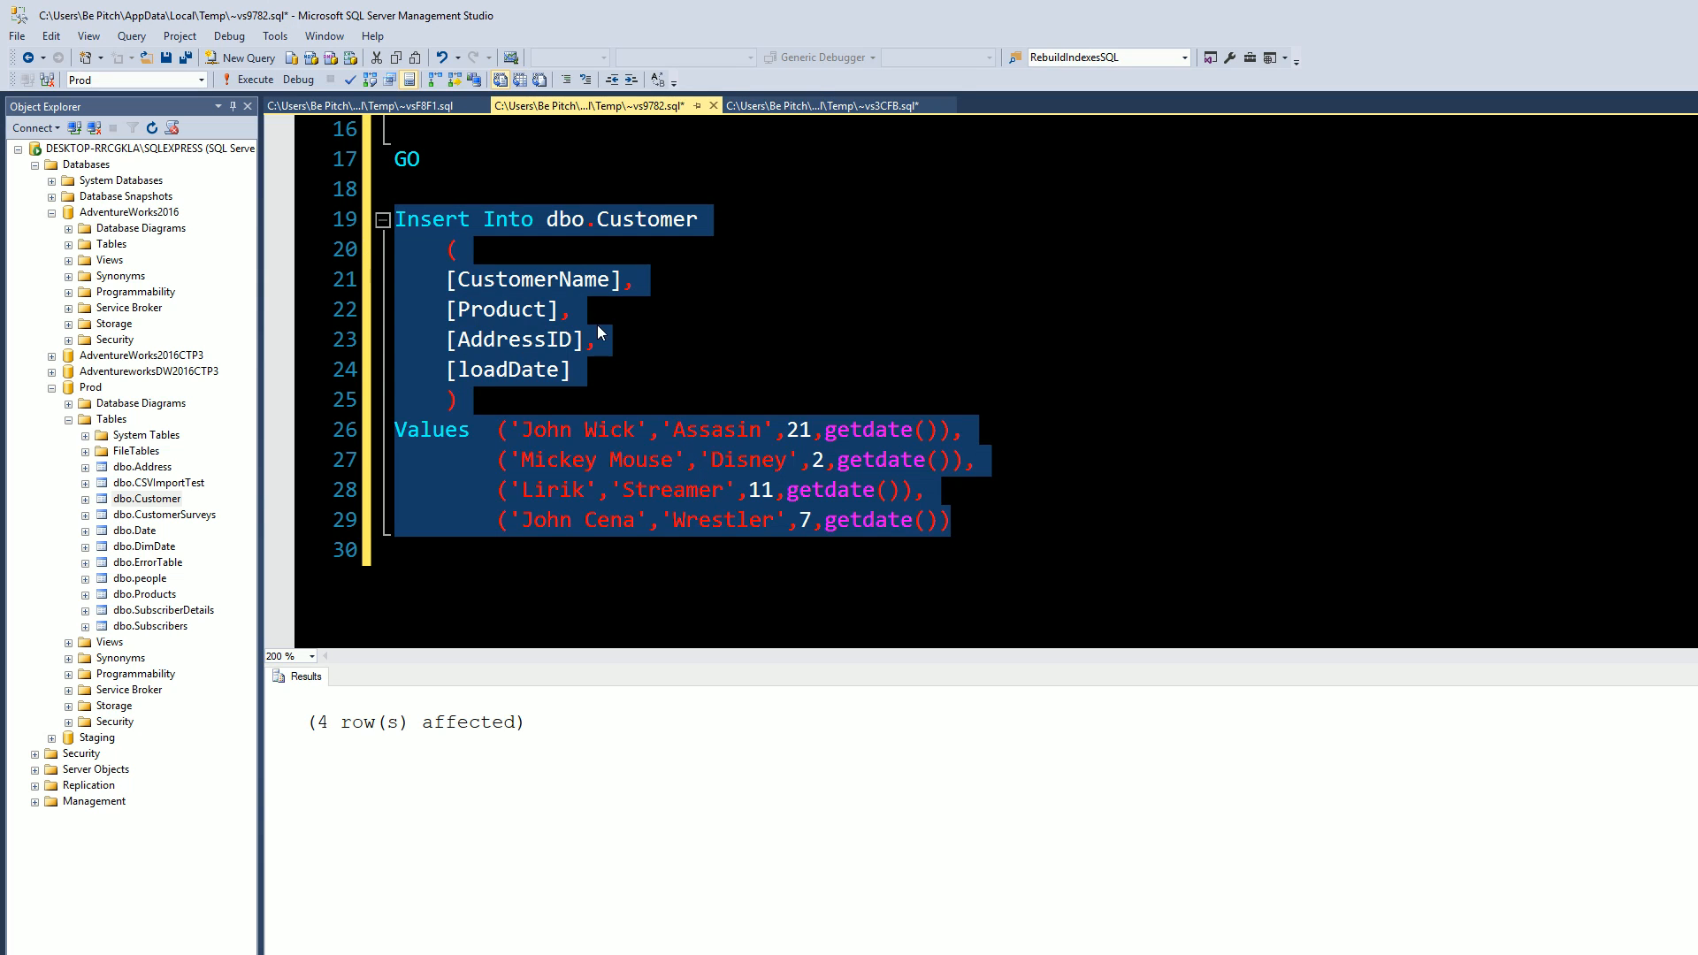
# Rerun the four-customer insert and confirm new rows get CustomerIDs 7 and 8.
pyautogui.click(358, 129)
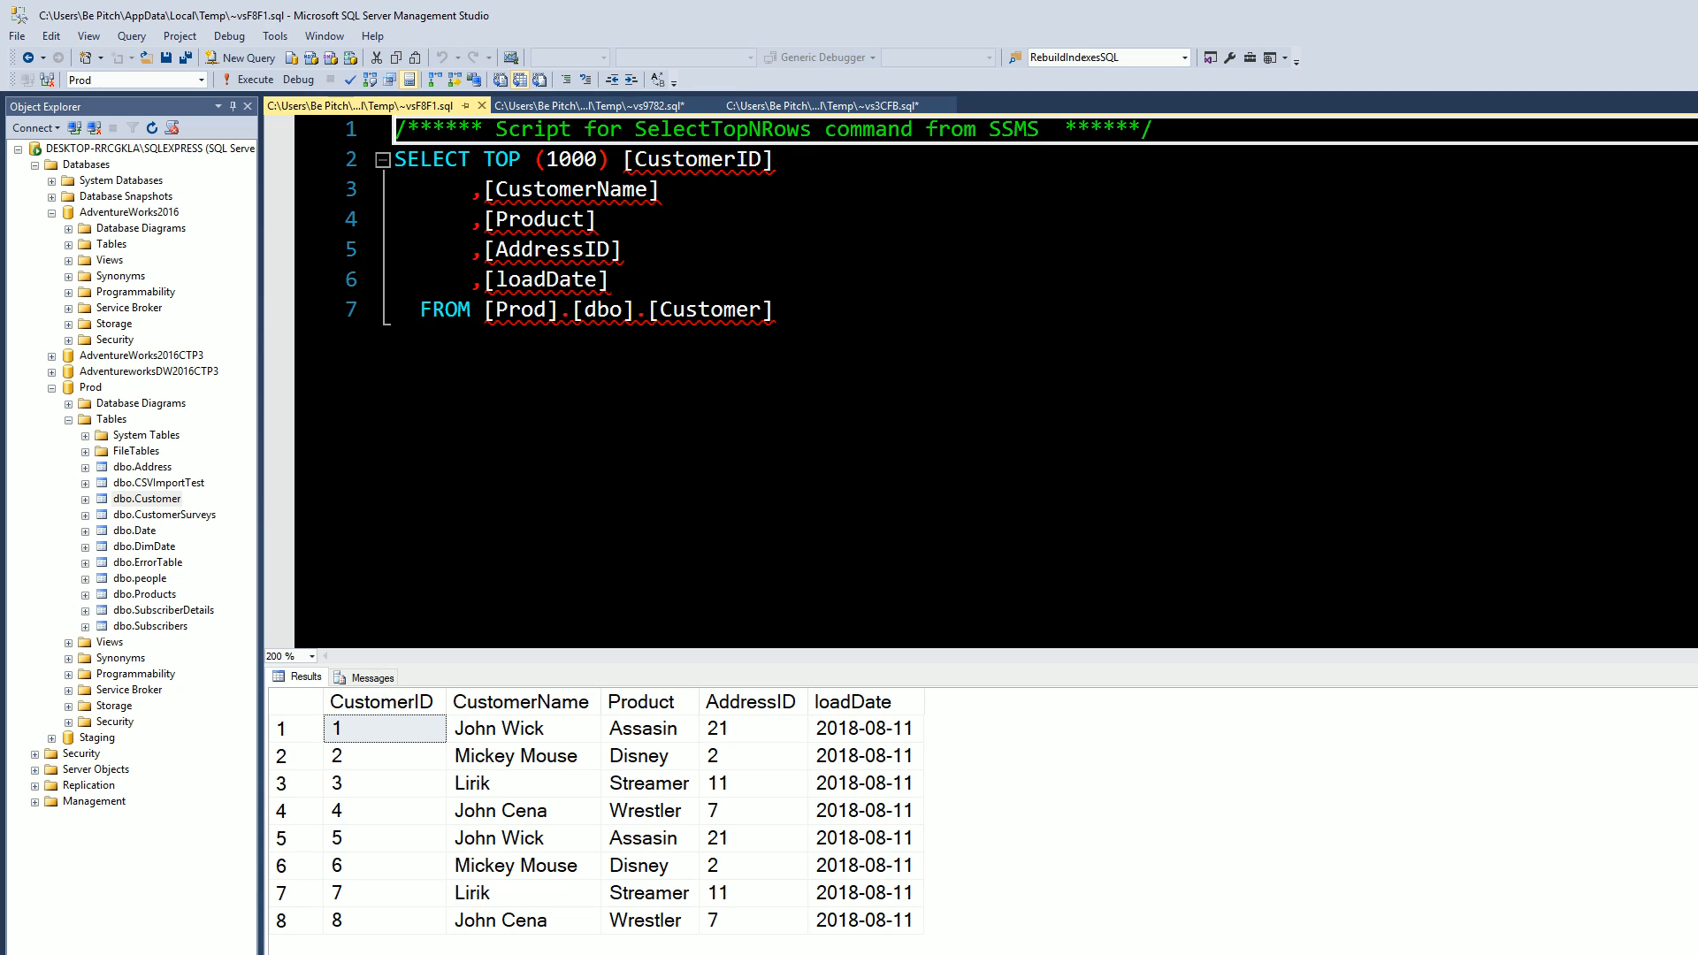
pyautogui.click(383, 892)
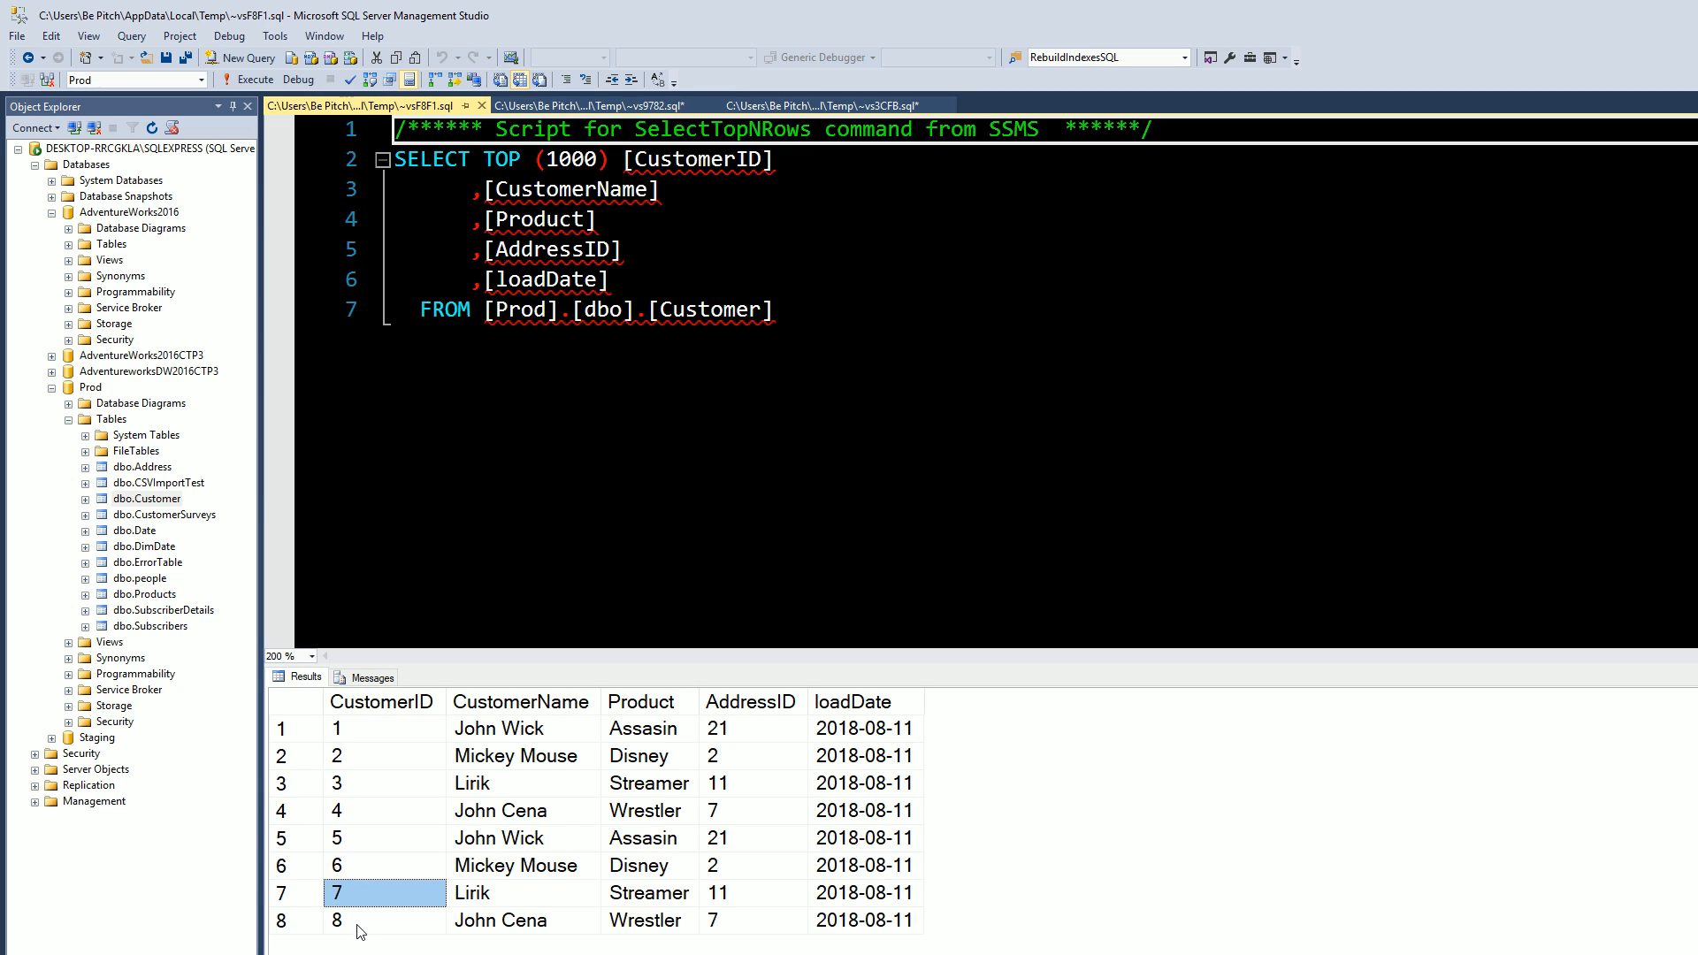
pyautogui.click(384, 920)
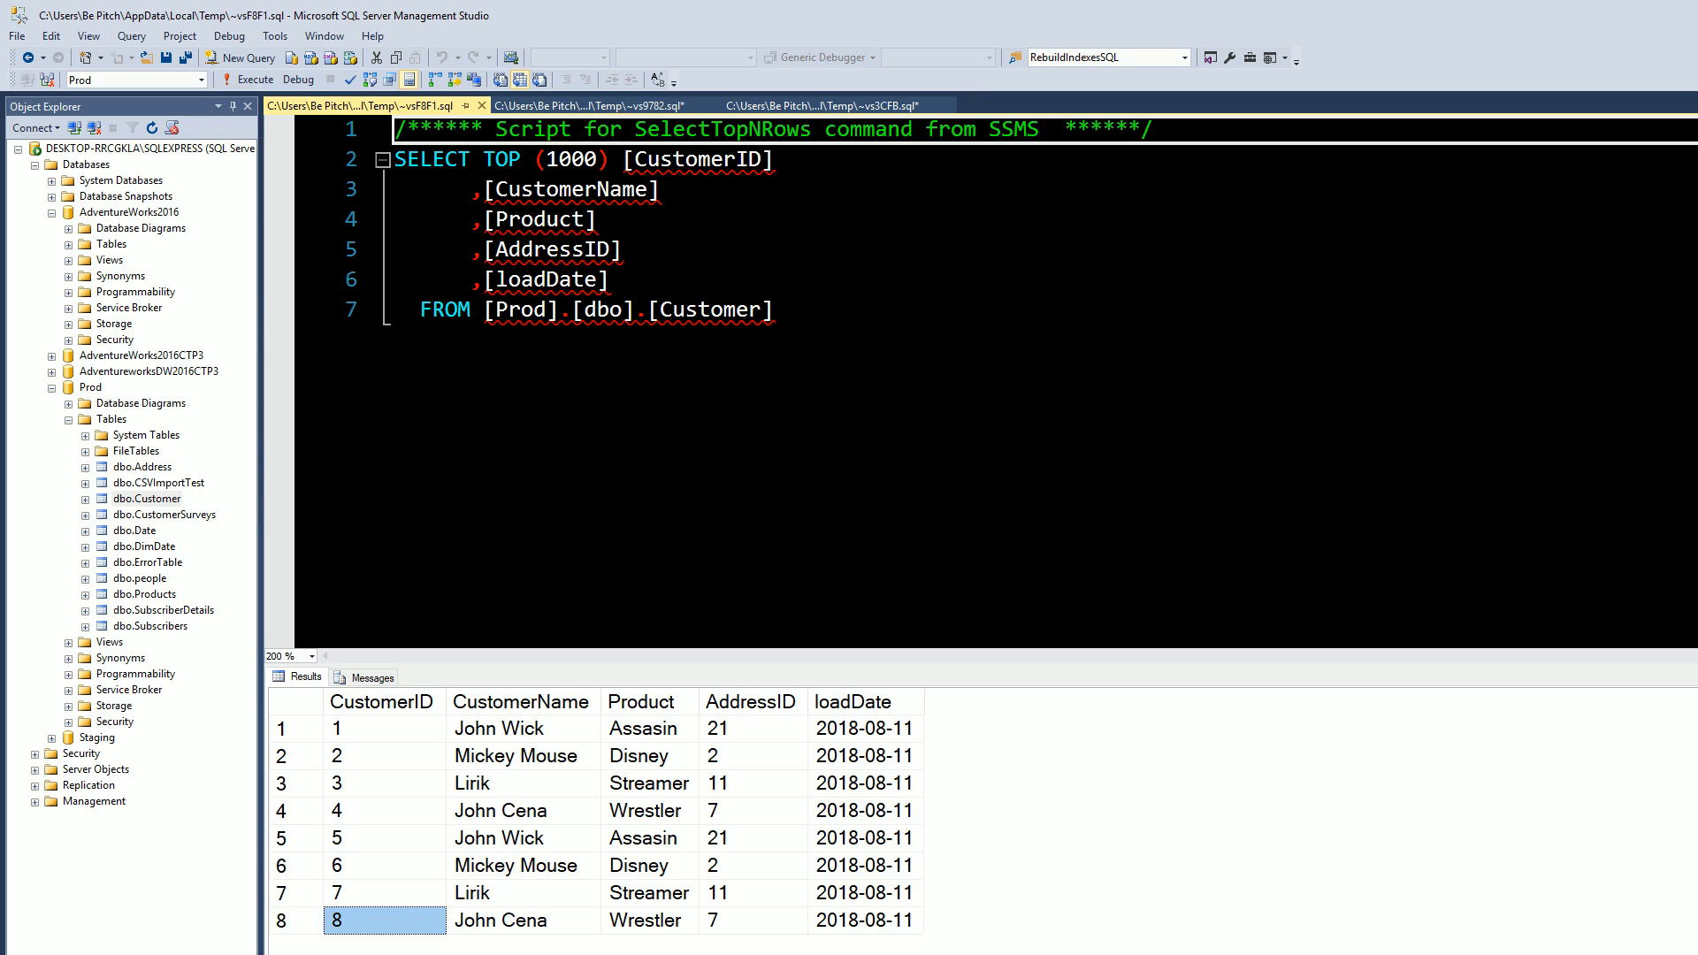